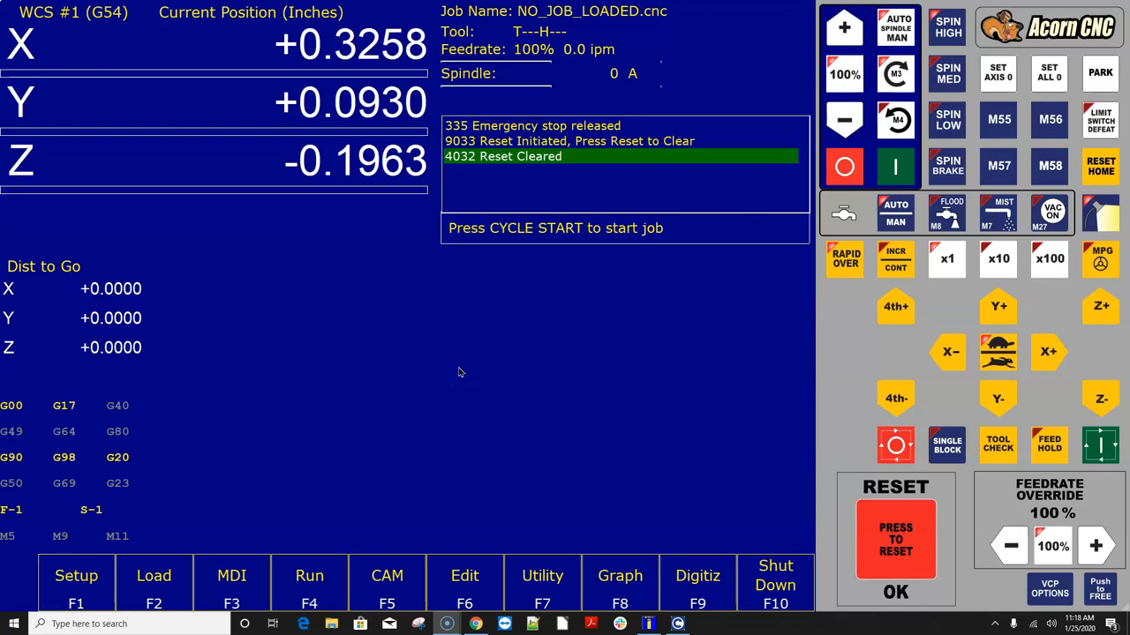
{"action": "mouse_move", "coordinate": [457, 371]}
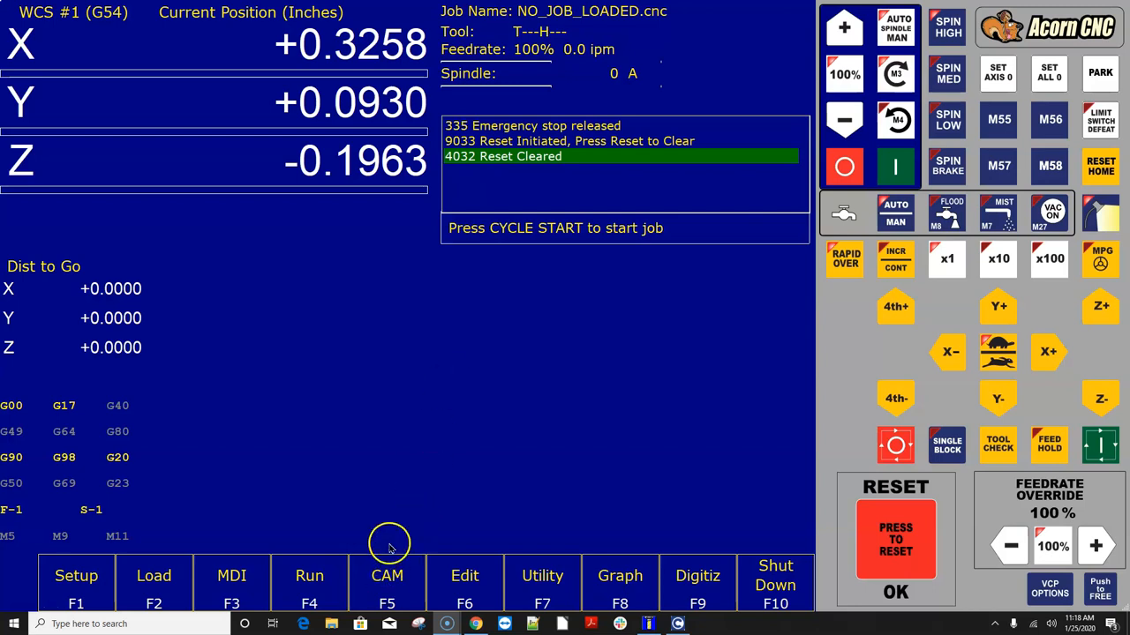
Launch the CAM feature so the Intercon Mill conversational screen starts loading.
{"action": "left_click", "coordinate": [387, 582]}
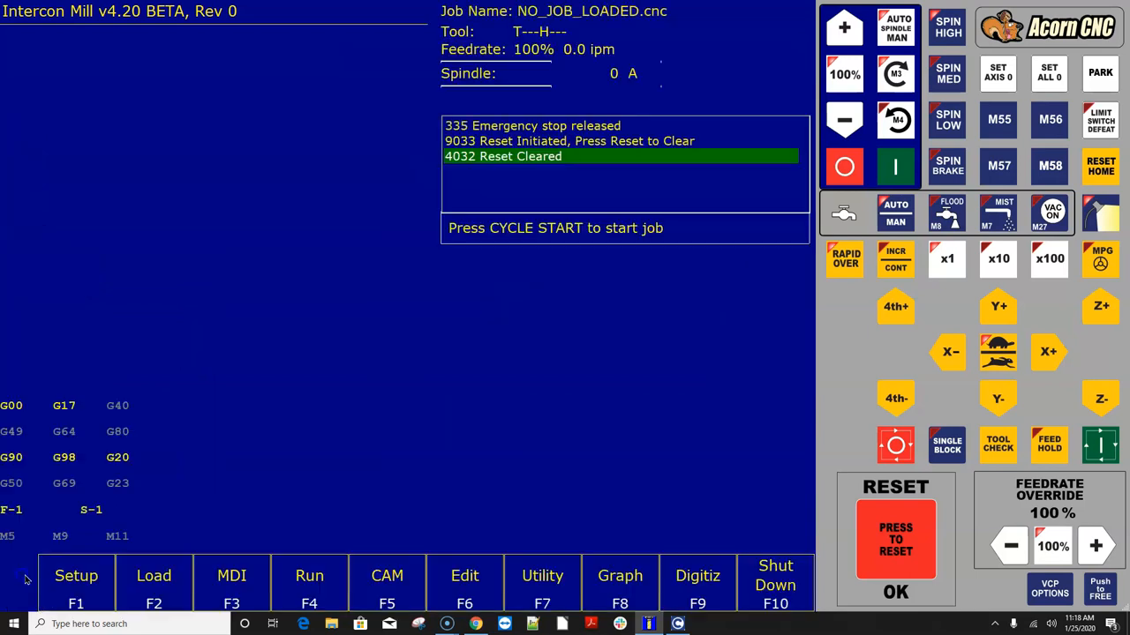
Exit Intercon Mill and return to the main DRO machine position screen.
{"action": "left_click", "coordinate": [387, 579]}
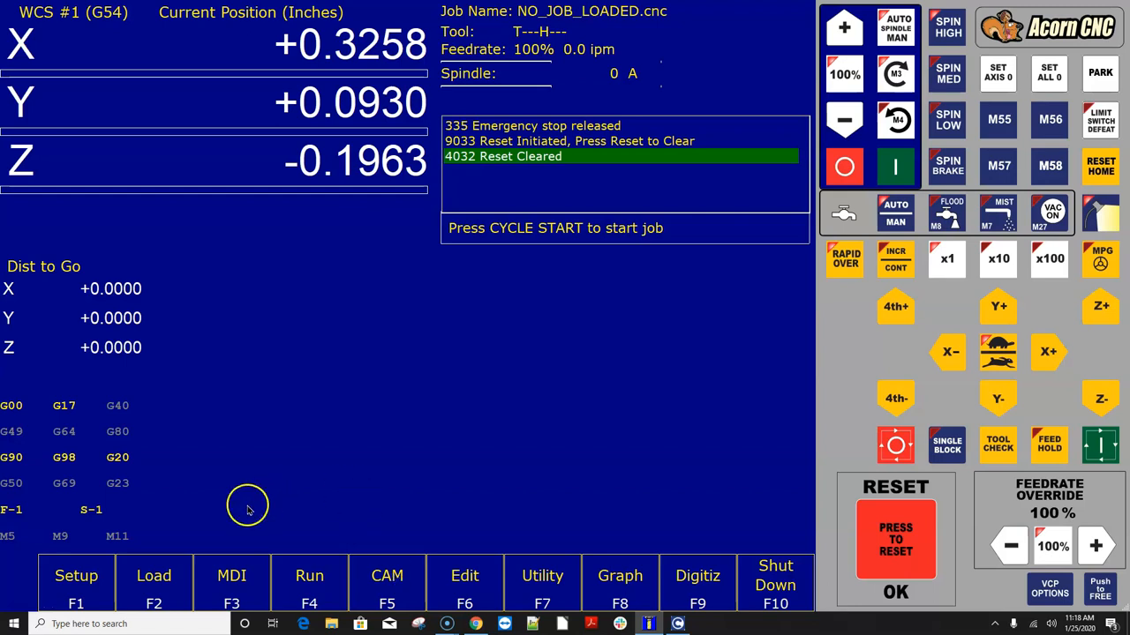
{"action": "mouse_move", "coordinate": [729, 516]}
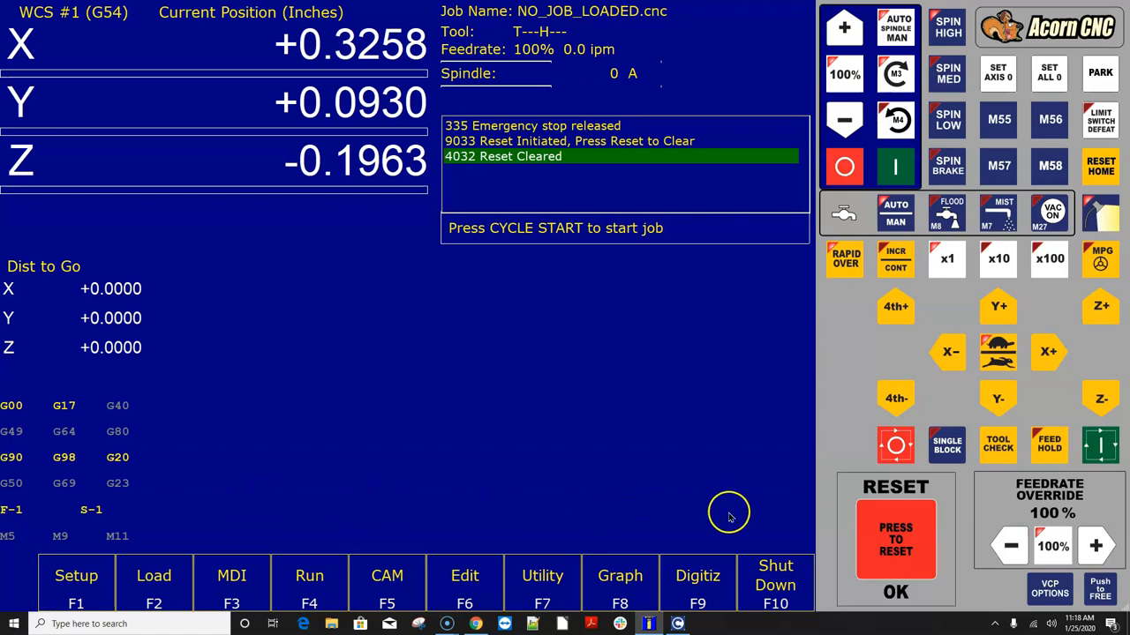
{"action": "mouse_move", "coordinate": [695, 503]}
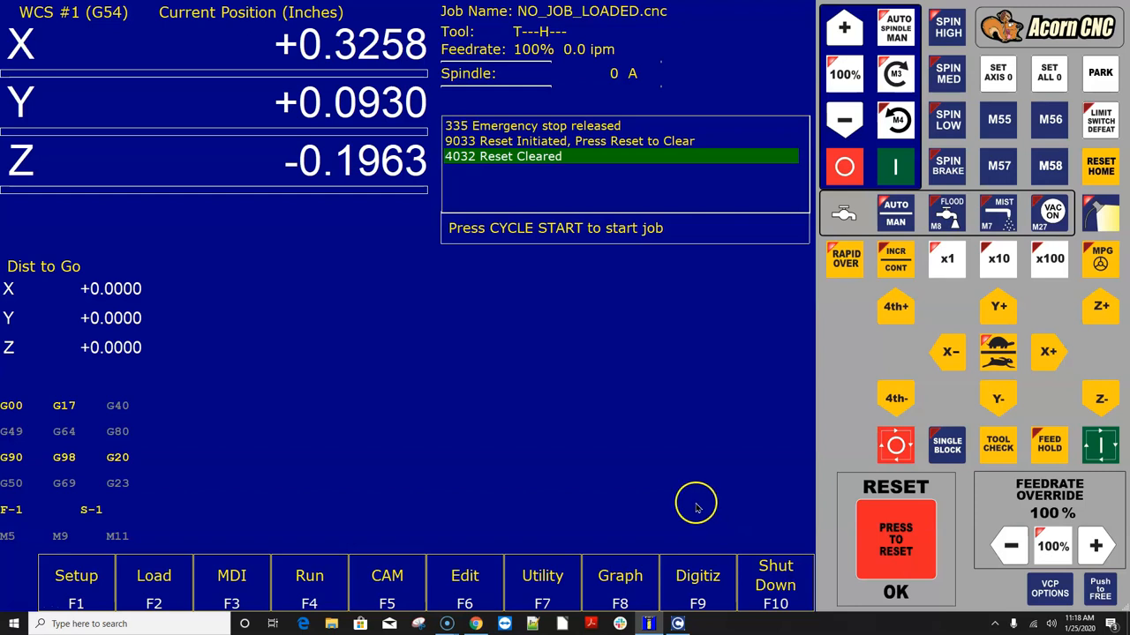
{"action": "mouse_move", "coordinate": [682, 473]}
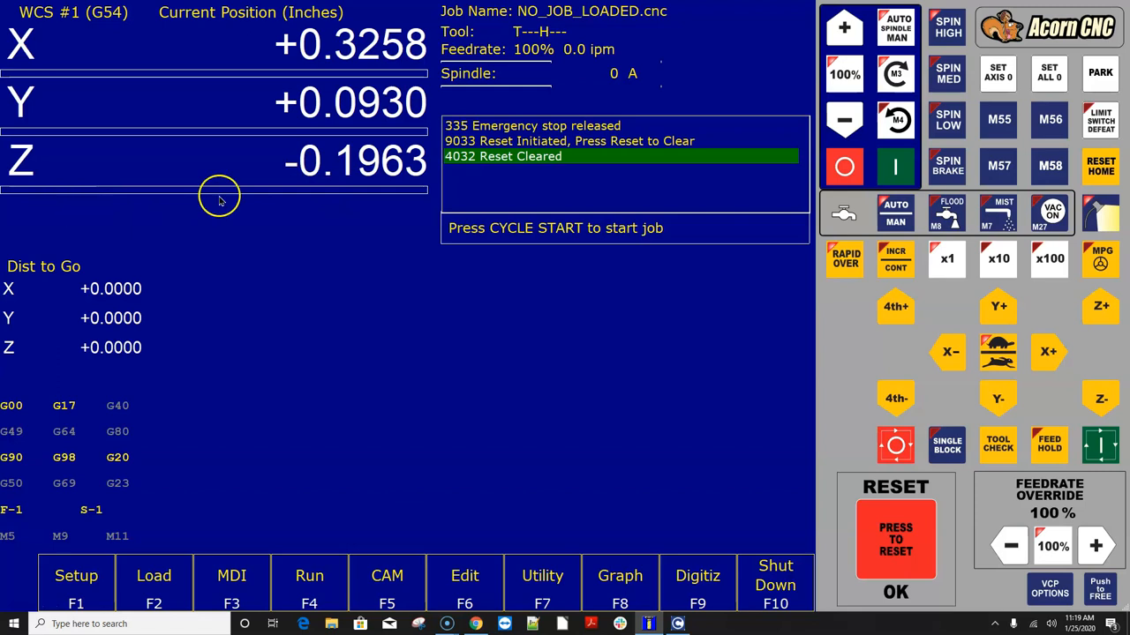
{"action": "mouse_move", "coordinate": [392, 589]}
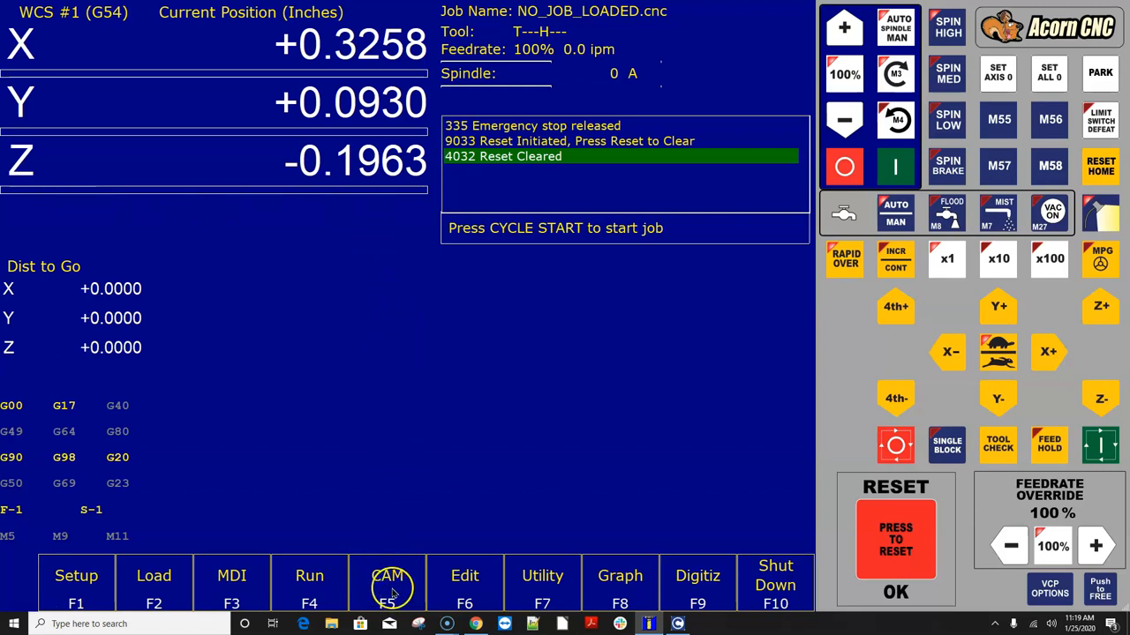
{"action": "mouse_move", "coordinate": [407, 419]}
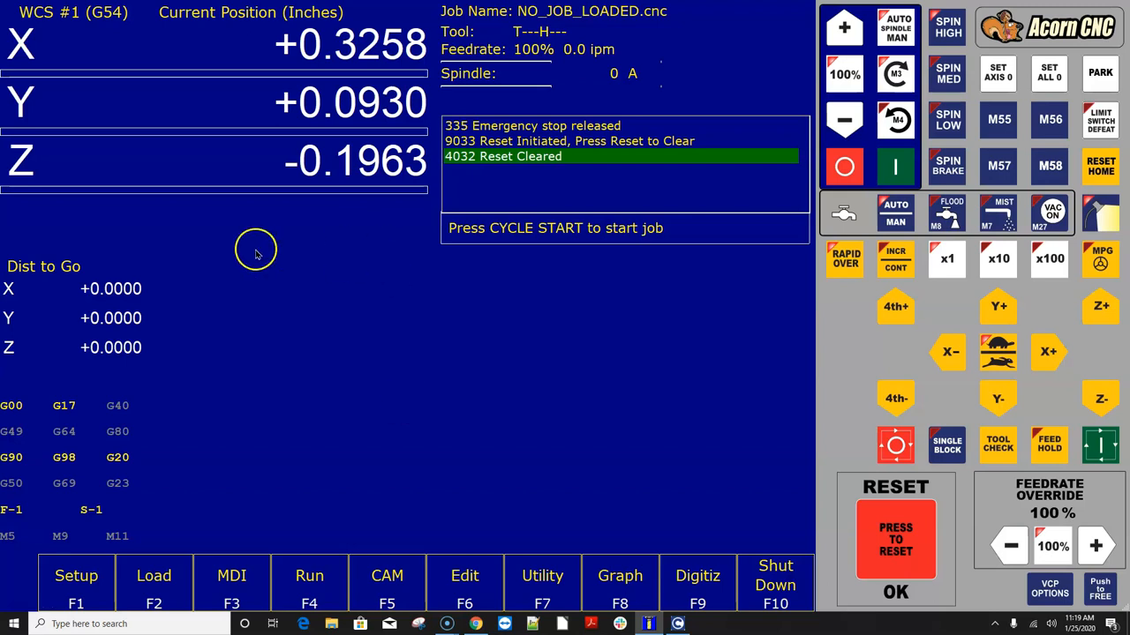
{"action": "mouse_move", "coordinate": [444, 463]}
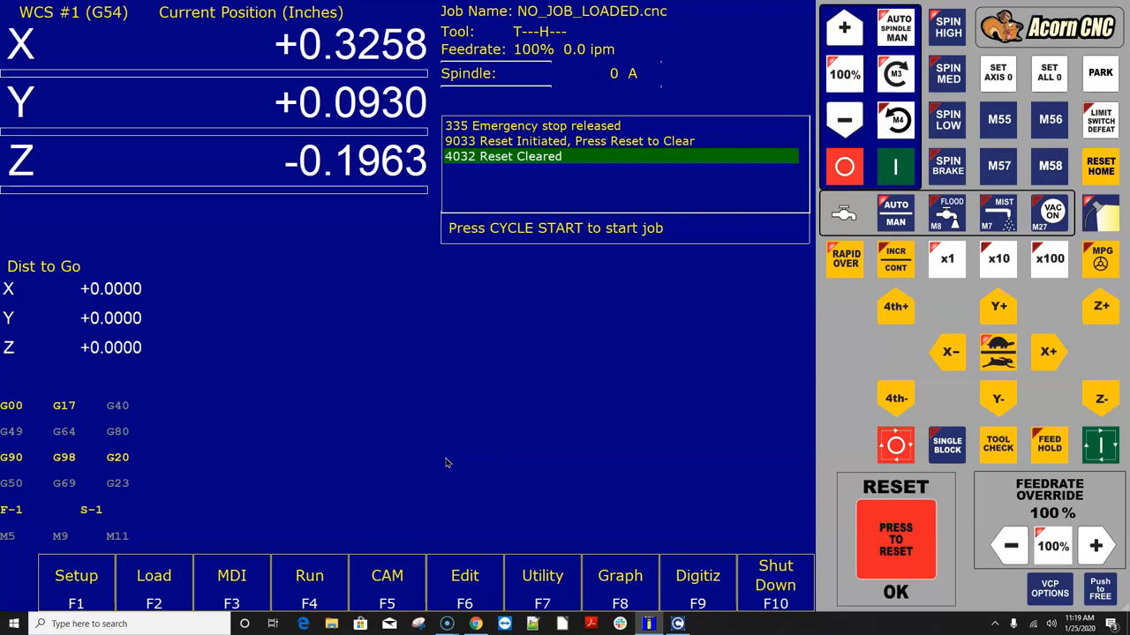
{"action": "mouse_move", "coordinate": [388, 583]}
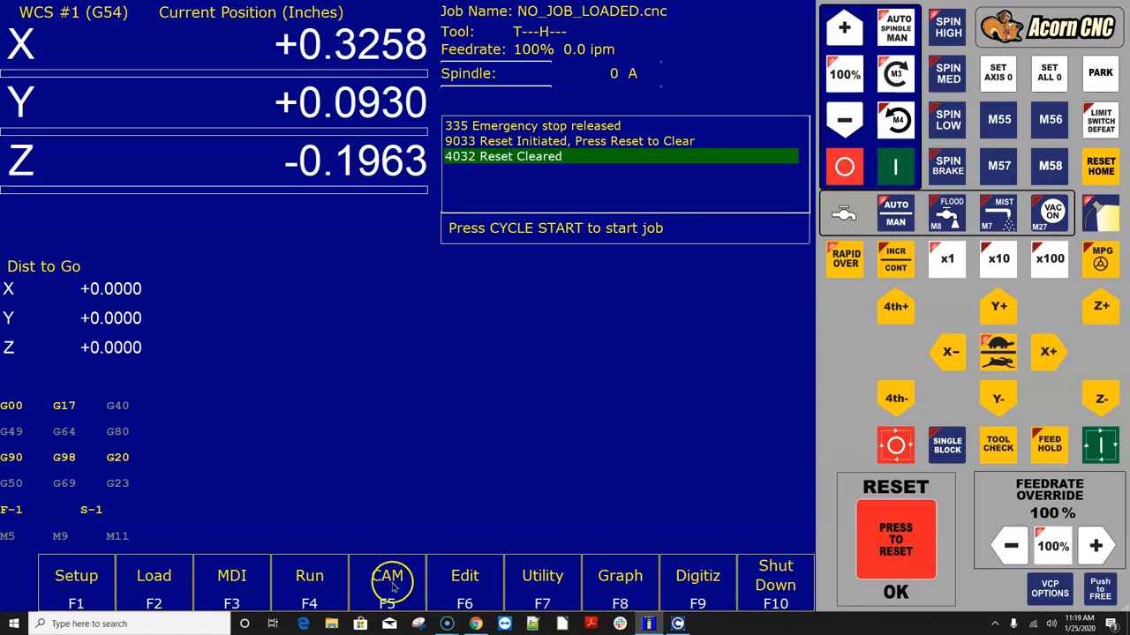
{"action": "mouse_move", "coordinate": [386, 583]}
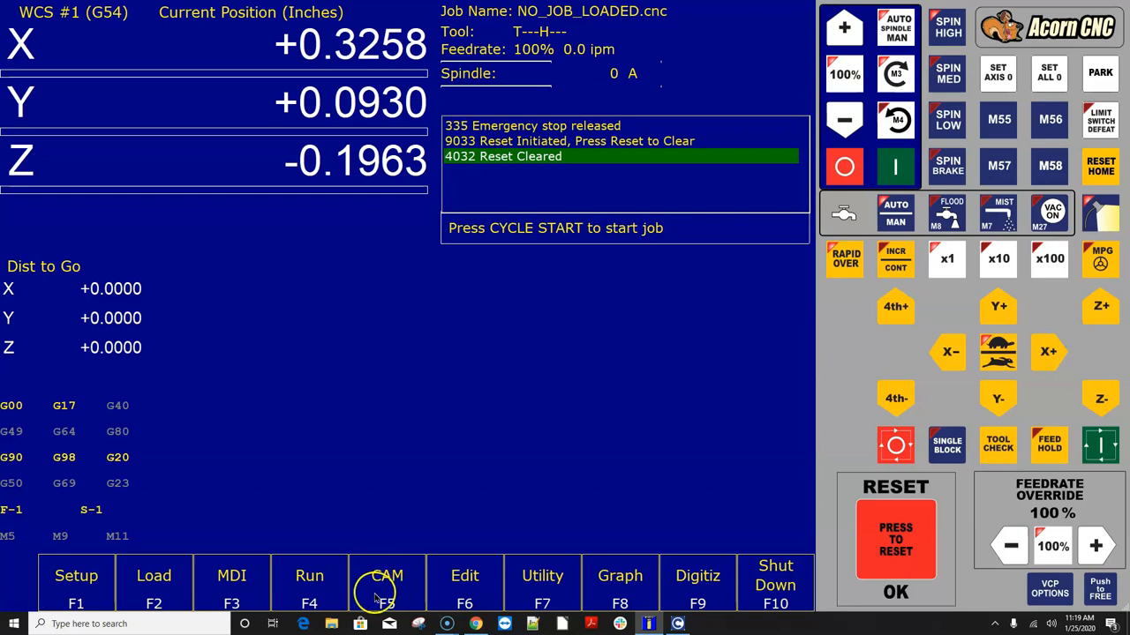
Browse File Explorer to C:\cncm and pick out the cnccams.txt file.
{"action": "left_click", "coordinate": [330, 625]}
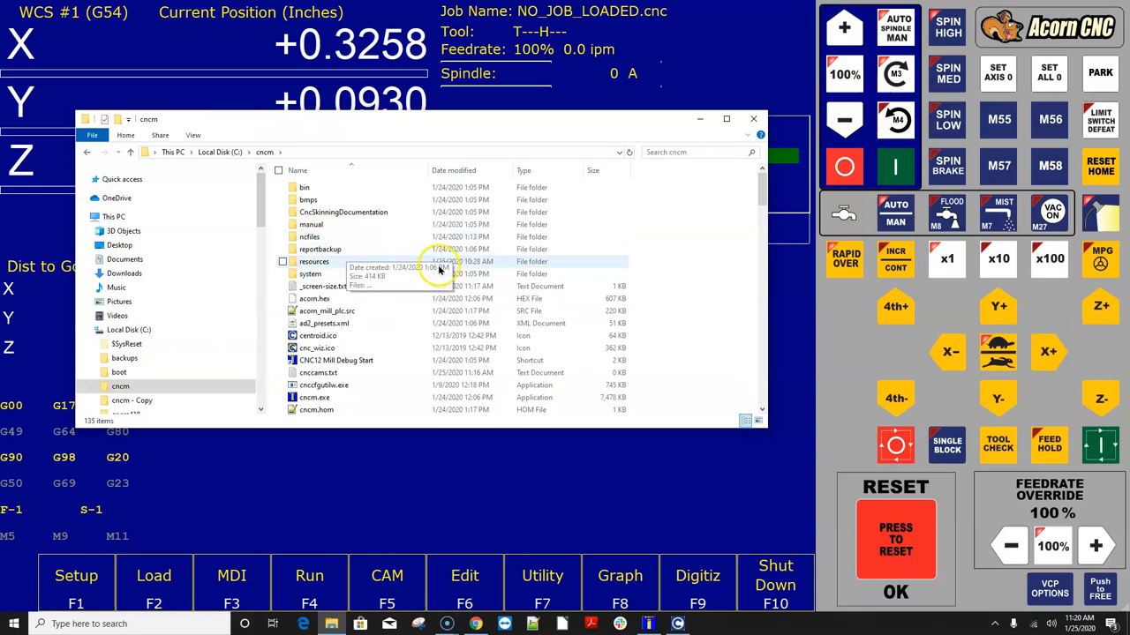
{"action": "scroll", "scroll_direction": "down", "scroll_amount": 3}
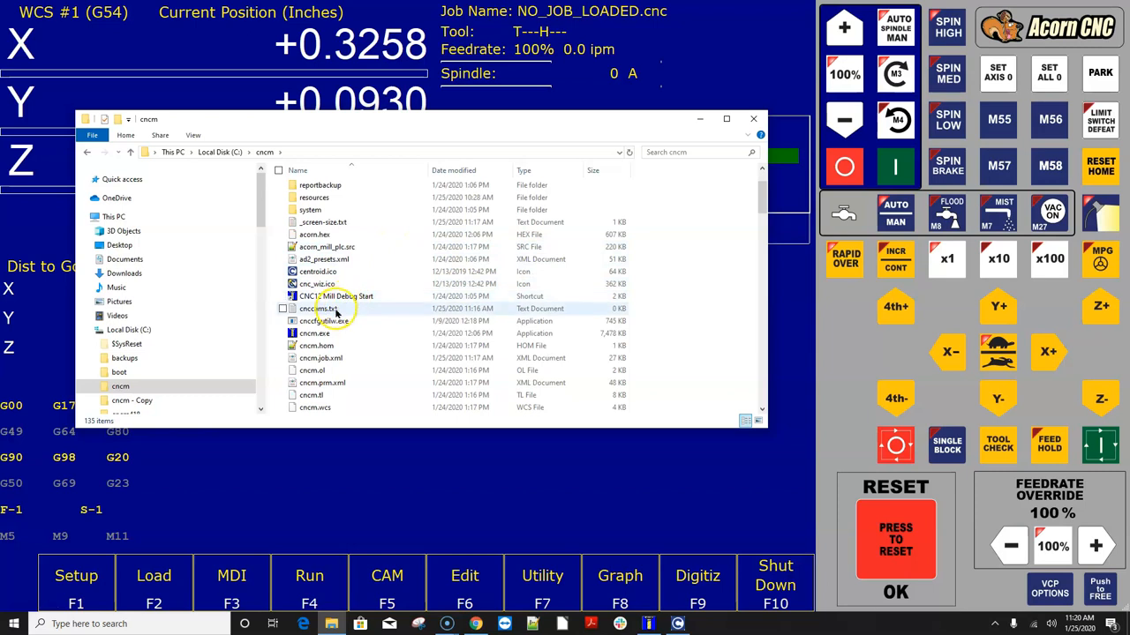
{"action": "mouse_move", "coordinate": [335, 309]}
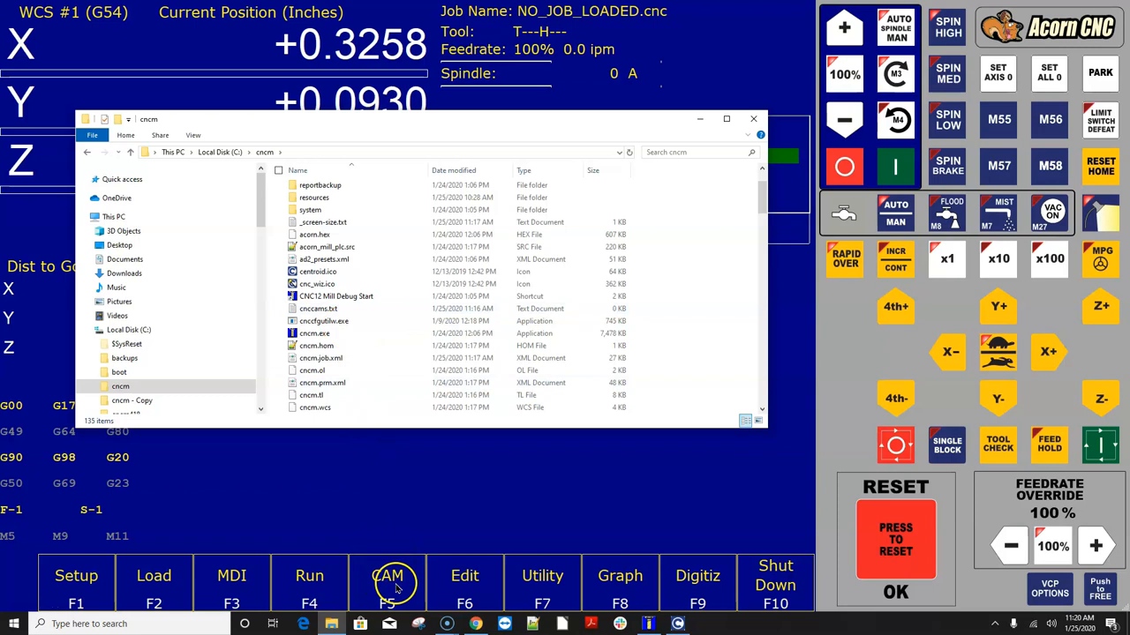
{"action": "right_click", "coordinate": [318, 307]}
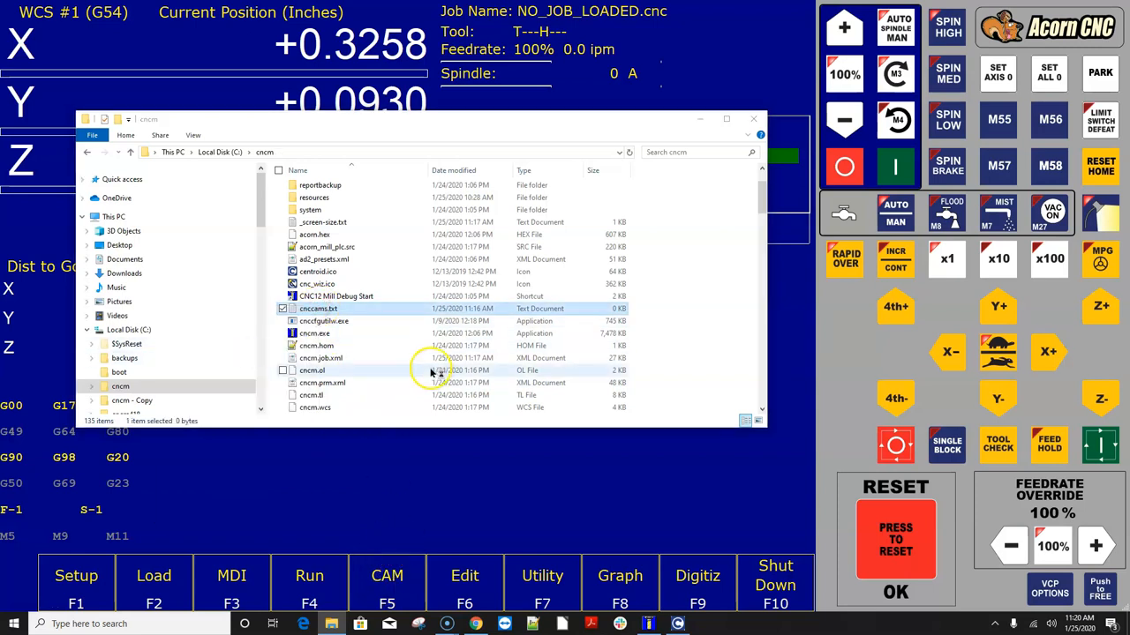
{"action": "double_click", "coordinate": [317, 307]}
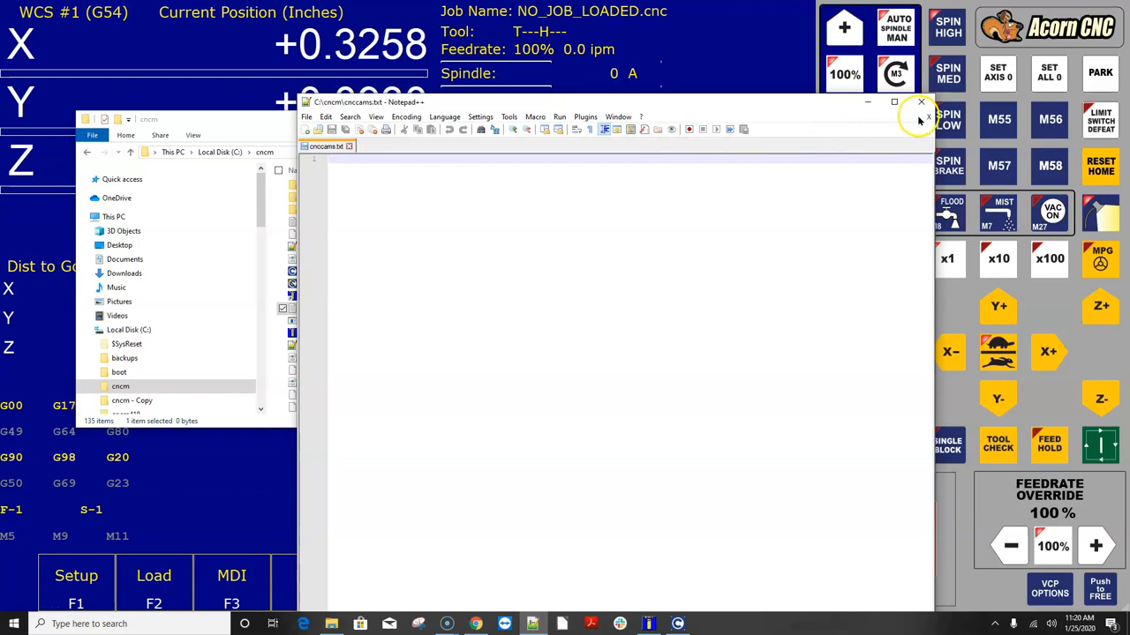
{"action": "mouse_move", "coordinate": [327, 145]}
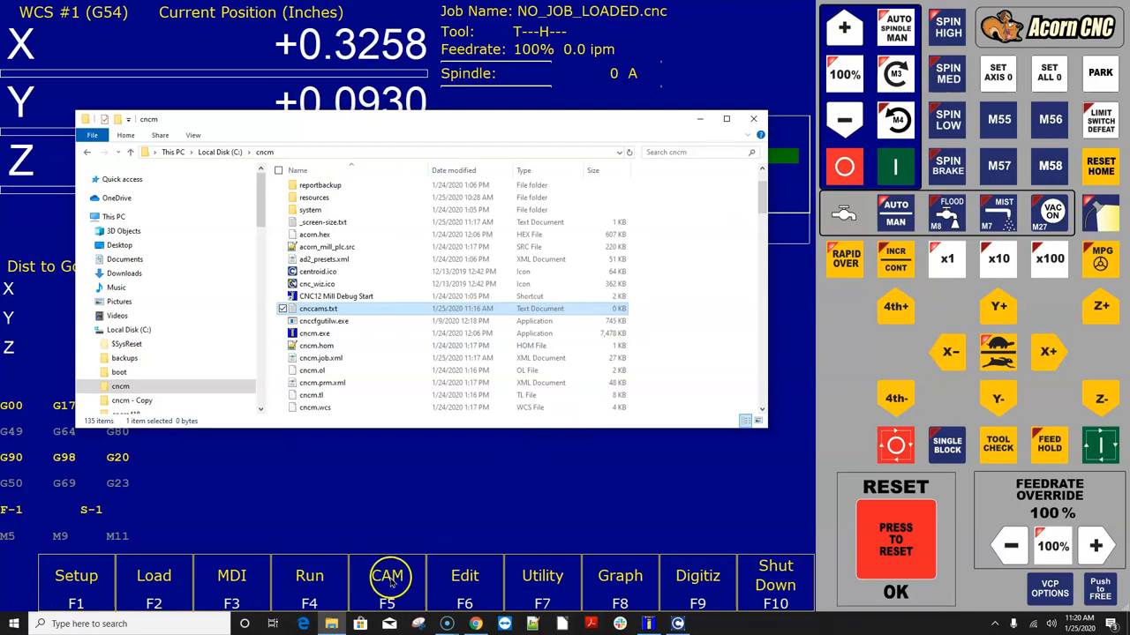
{"action": "mouse_move", "coordinate": [406, 516]}
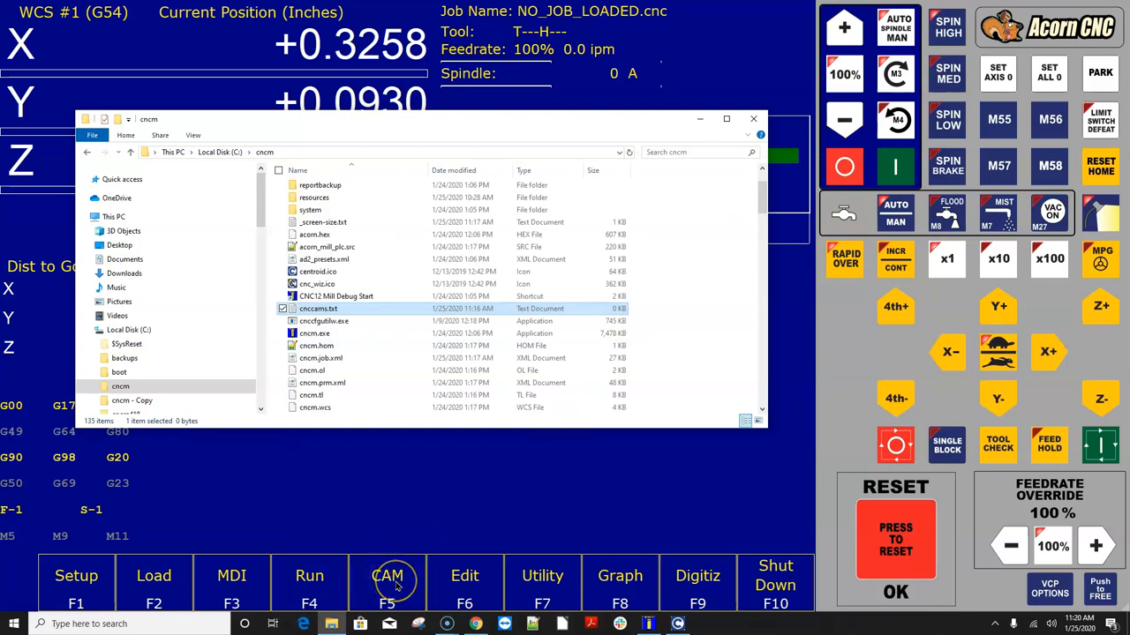
{"action": "left_click", "coordinate": [386, 582]}
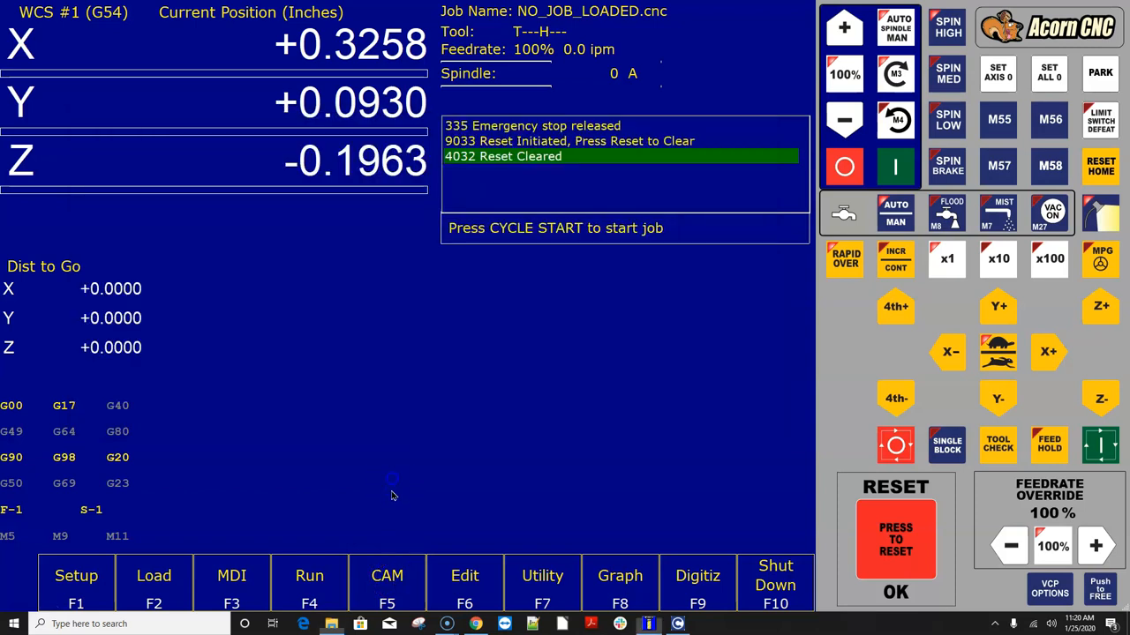
{"action": "left_click", "coordinate": [153, 575]}
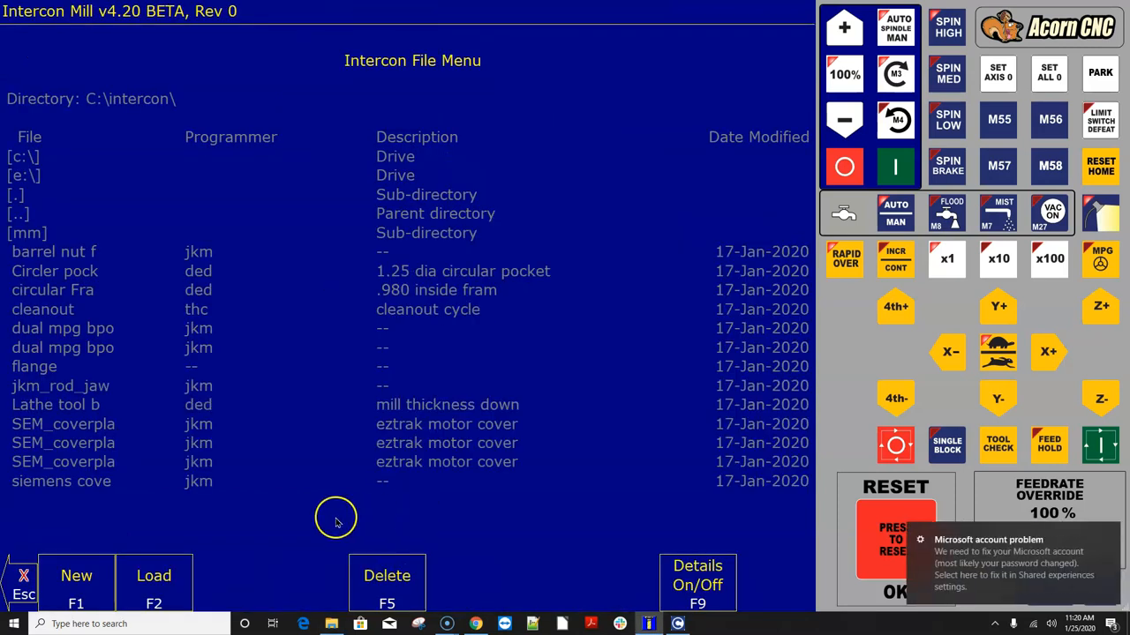
{"action": "mouse_move", "coordinate": [27, 575]}
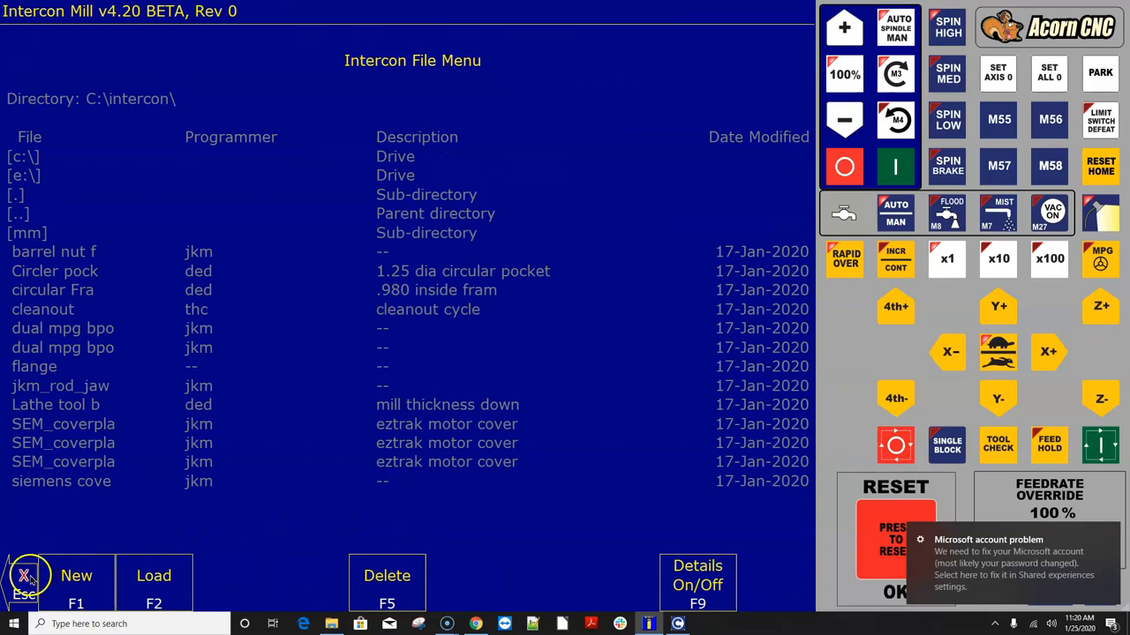
{"action": "left_click", "coordinate": [26, 575]}
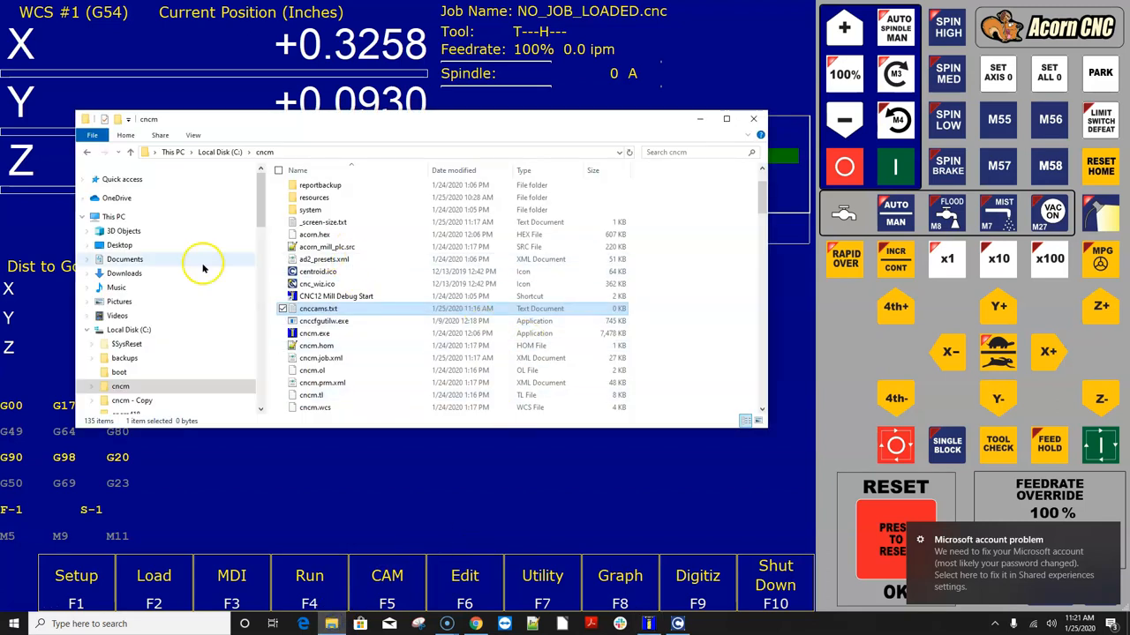
Open the Desktop copy of cnccams.txt in Notepad++ to see its CAM entries.
{"action": "left_click", "coordinate": [120, 243]}
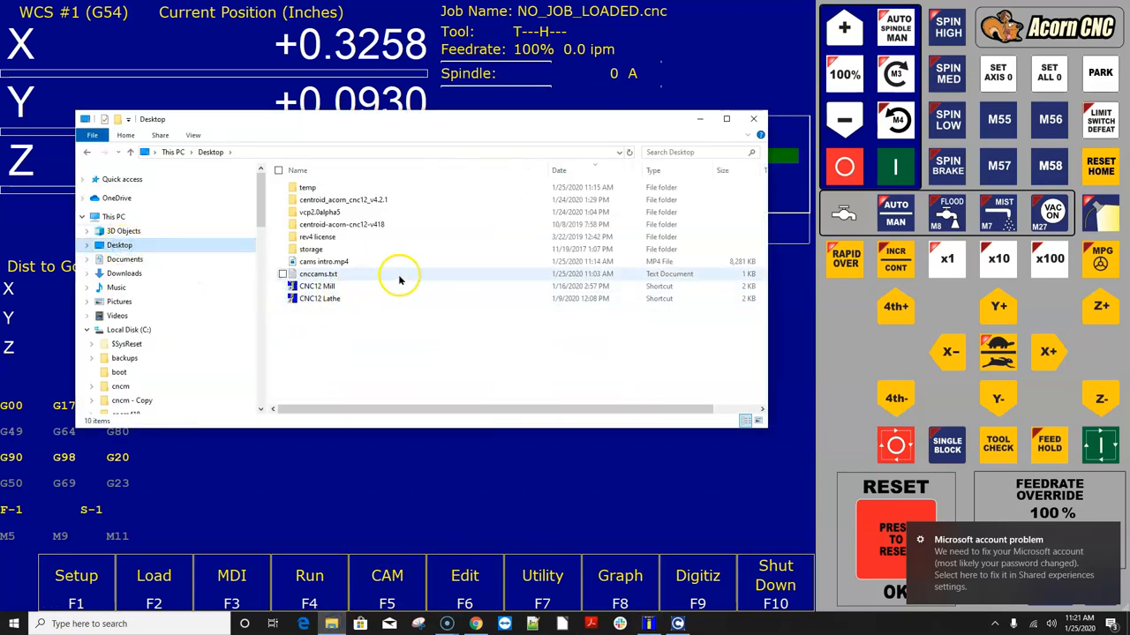
{"action": "mouse_move", "coordinate": [339, 281]}
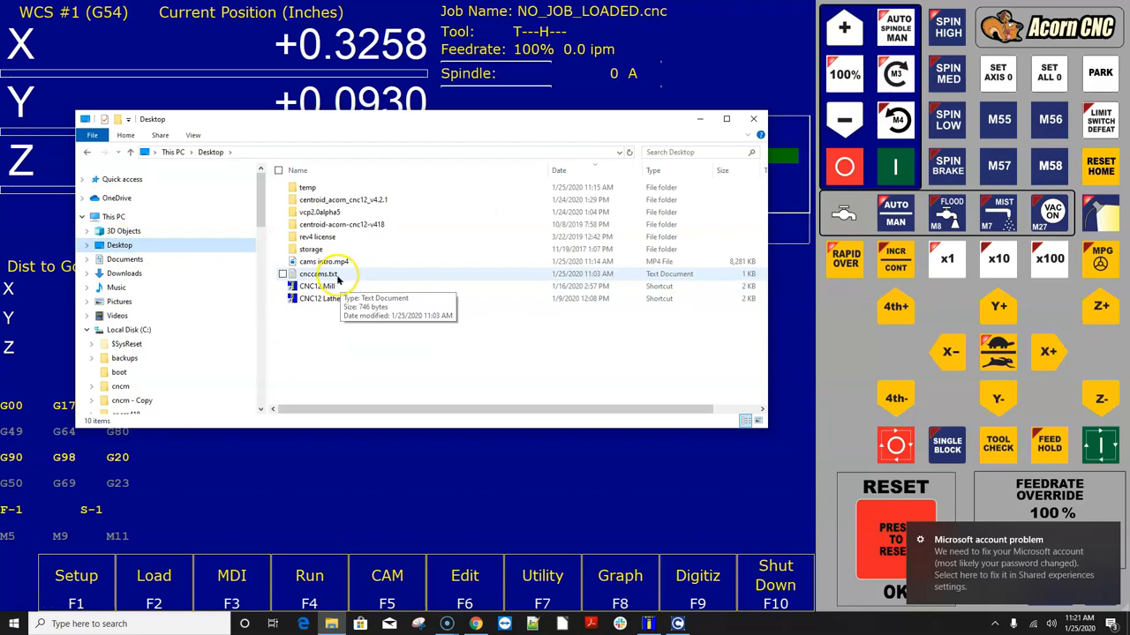
{"action": "right_click", "coordinate": [318, 274]}
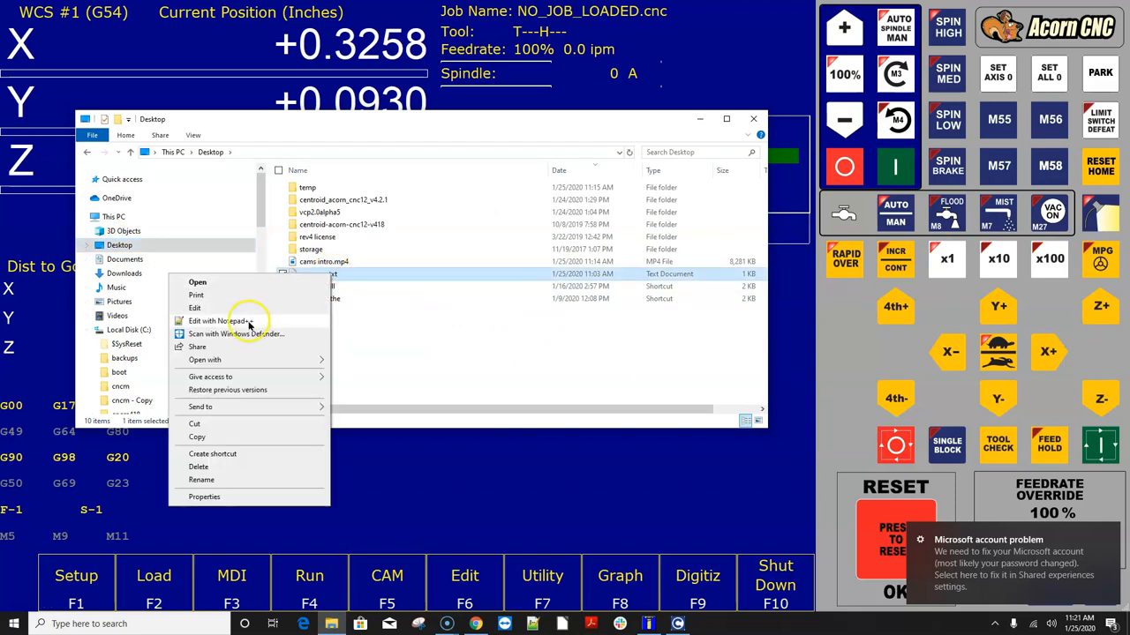
{"action": "left_click", "coordinate": [221, 321]}
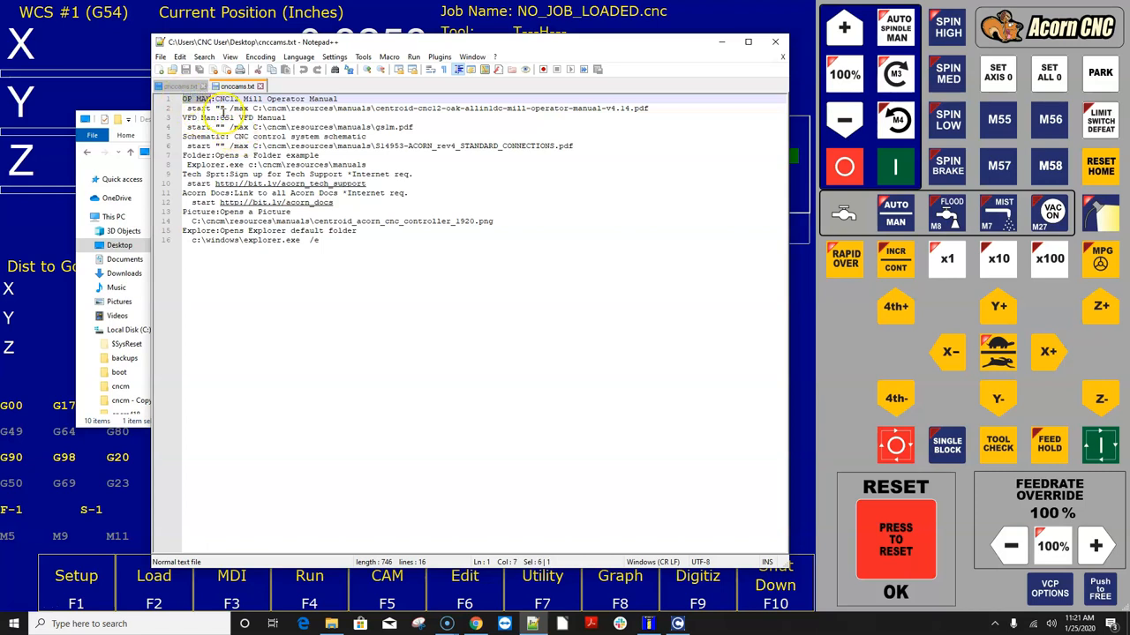
{"action": "left_click_drag", "start_coordinate": [219, 99], "coordinate": [335, 99]}
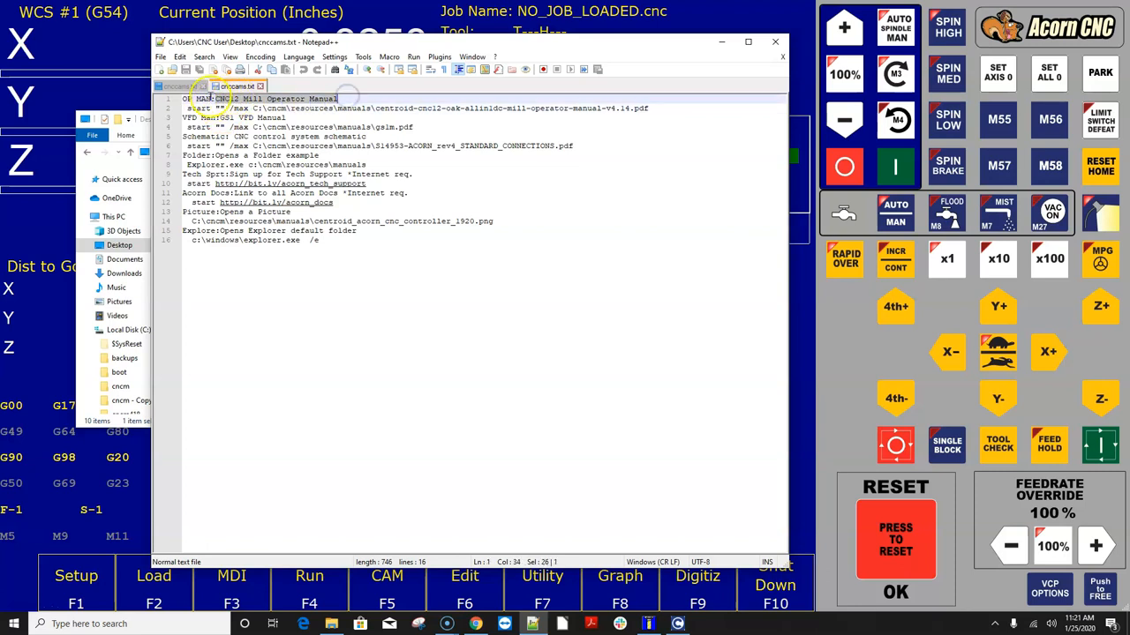
{"action": "left_click", "coordinate": [208, 99]}
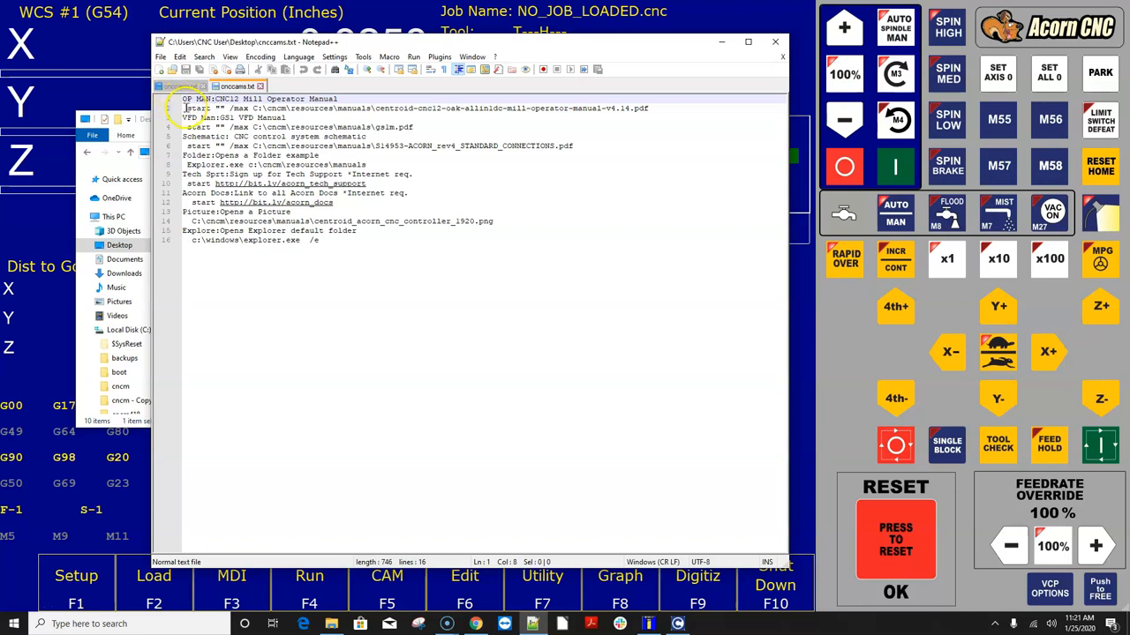
{"action": "left_click", "coordinate": [185, 108]}
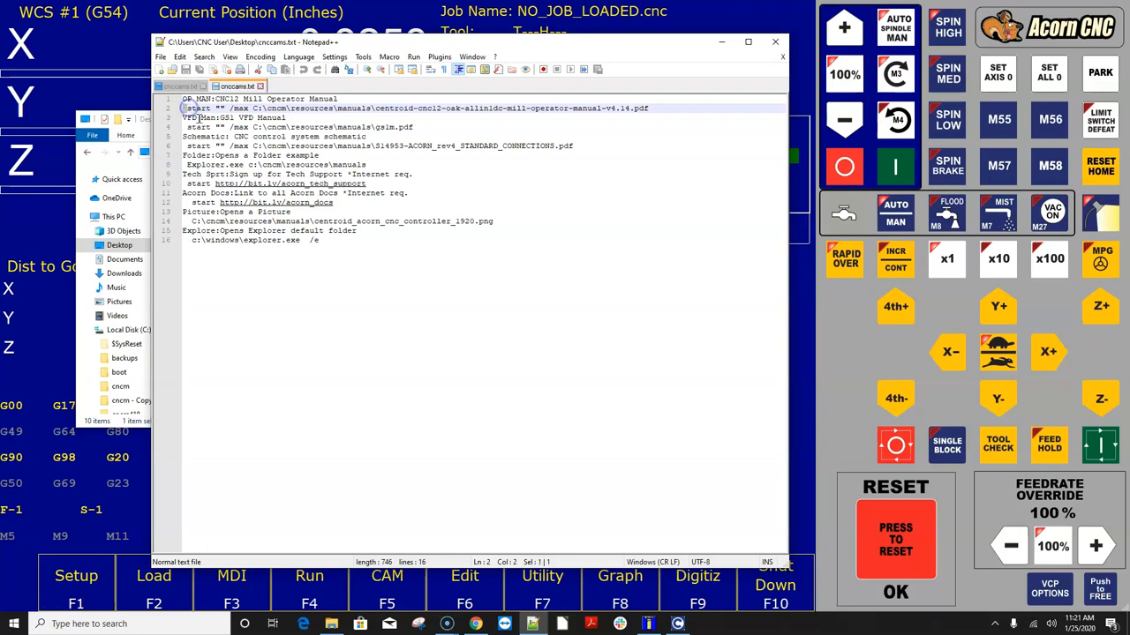
{"action": "left_click_drag", "start_coordinate": [183, 107], "coordinate": [433, 108]}
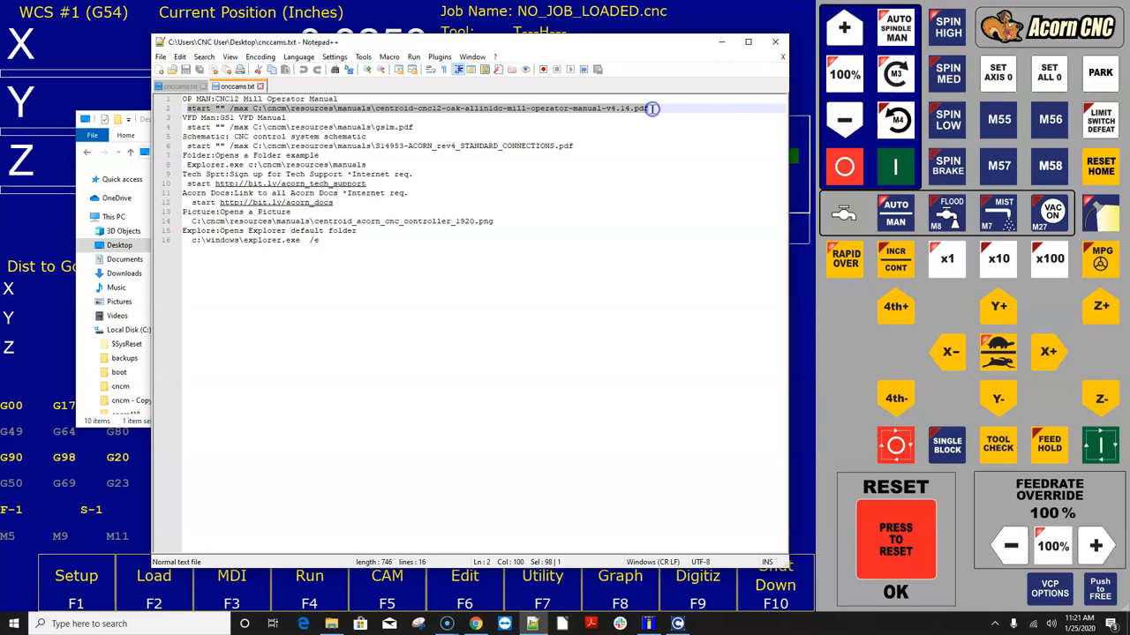
{"action": "mouse_move", "coordinate": [398, 134]}
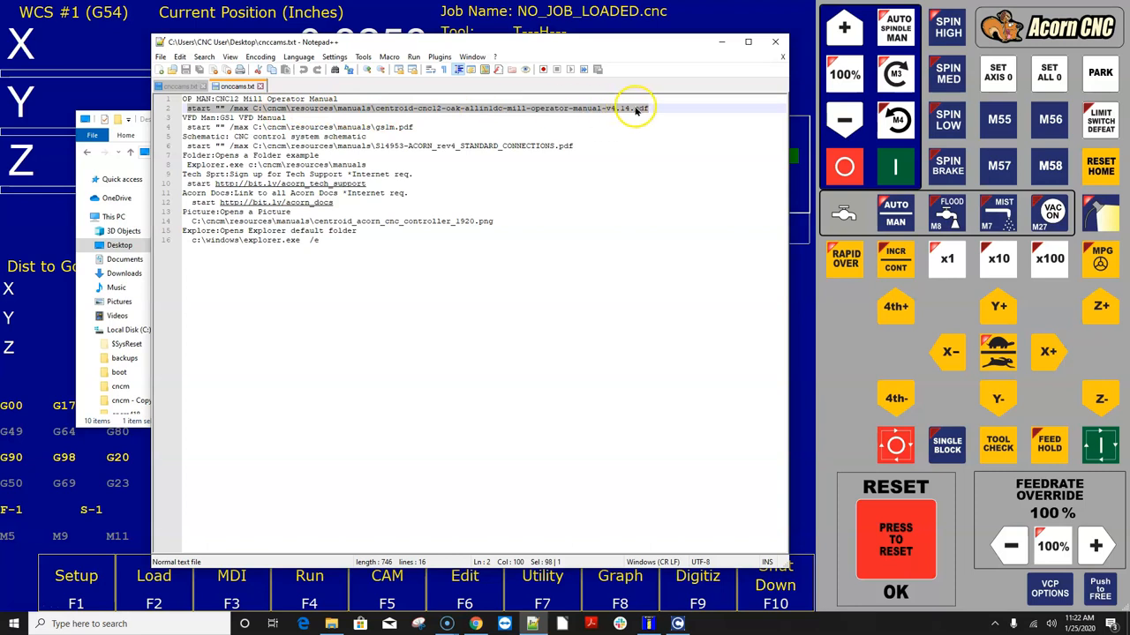
{"action": "mouse_move", "coordinate": [307, 111]}
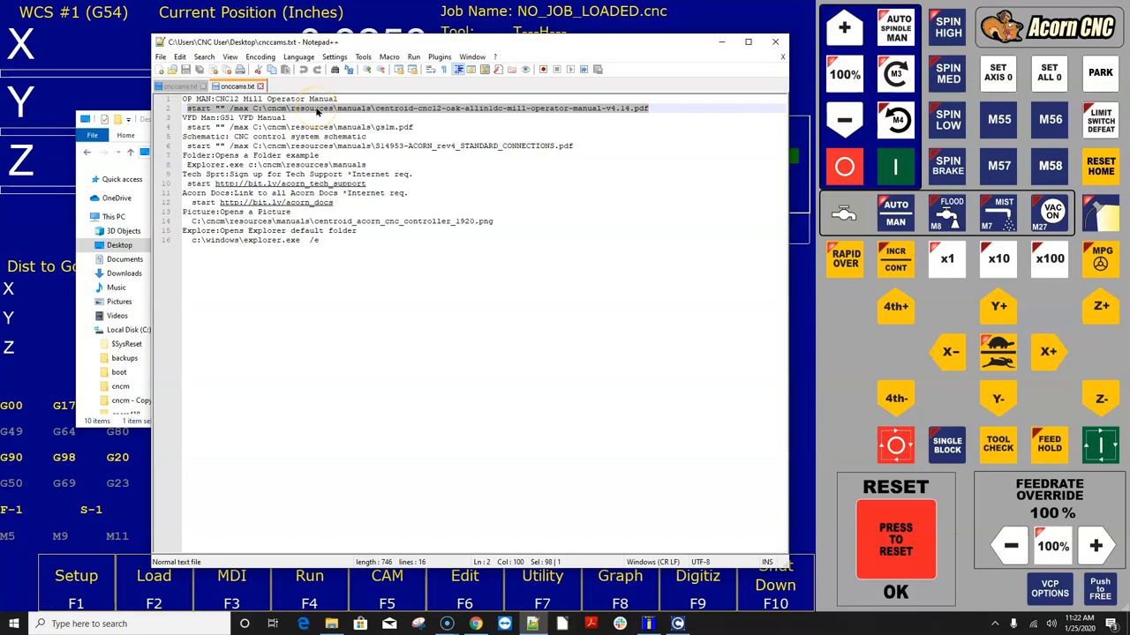
{"action": "mouse_move", "coordinate": [614, 109]}
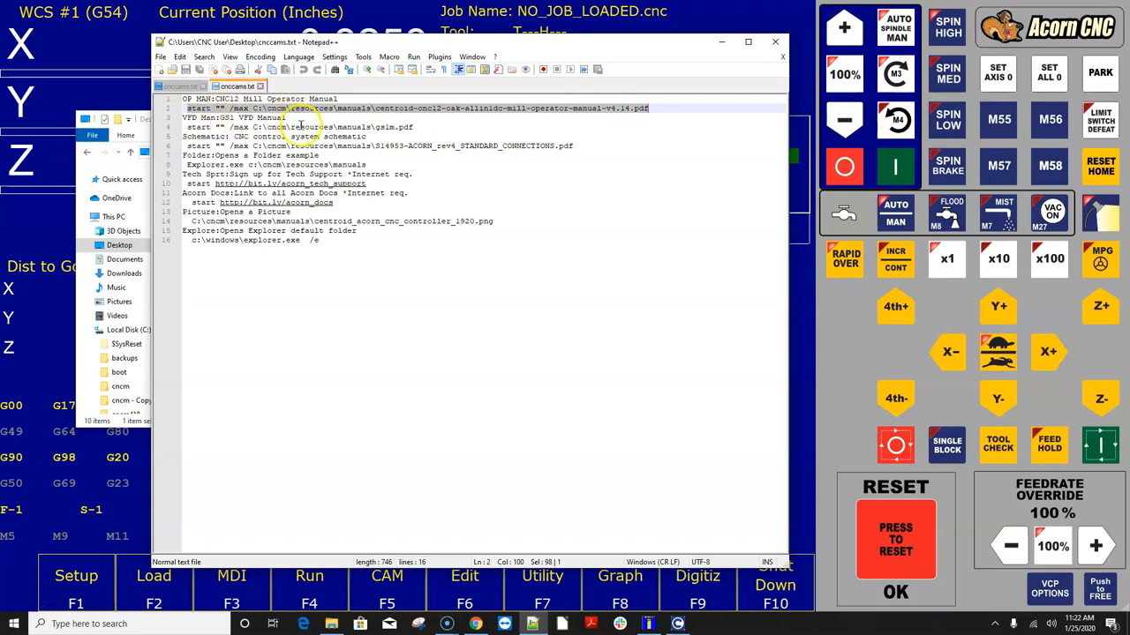
{"action": "left_click", "coordinate": [300, 127]}
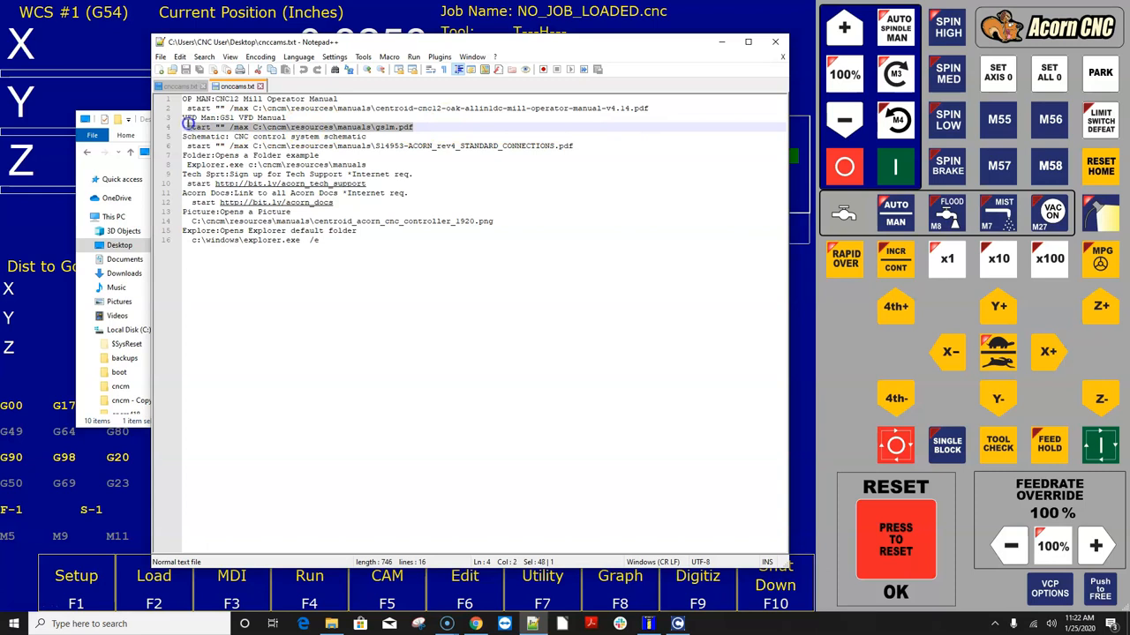
{"action": "left_click", "coordinate": [185, 116]}
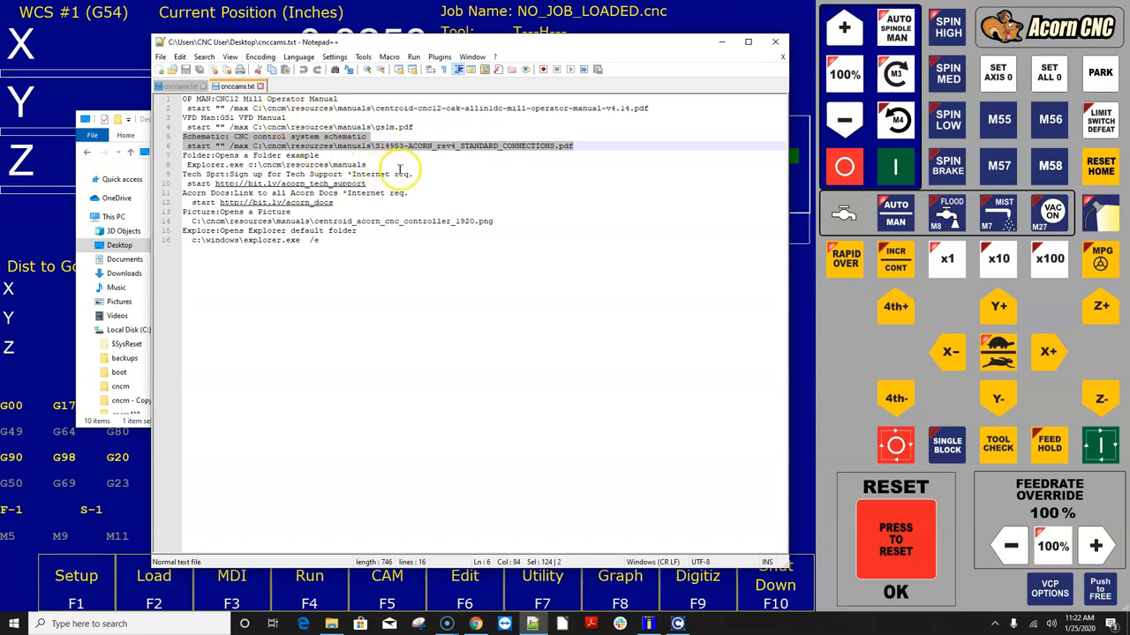
Start Save As for cnccams.txt in Notepad++, pointed at the C:\cncm folder.
{"action": "left_click", "coordinate": [256, 166]}
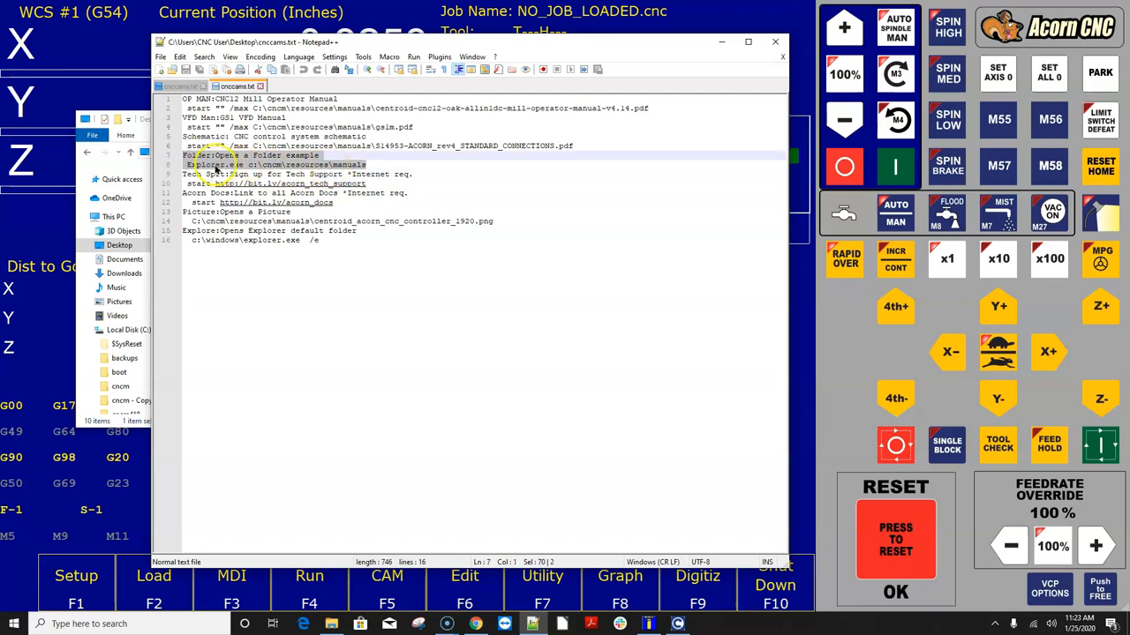
{"action": "left_click", "coordinate": [203, 184]}
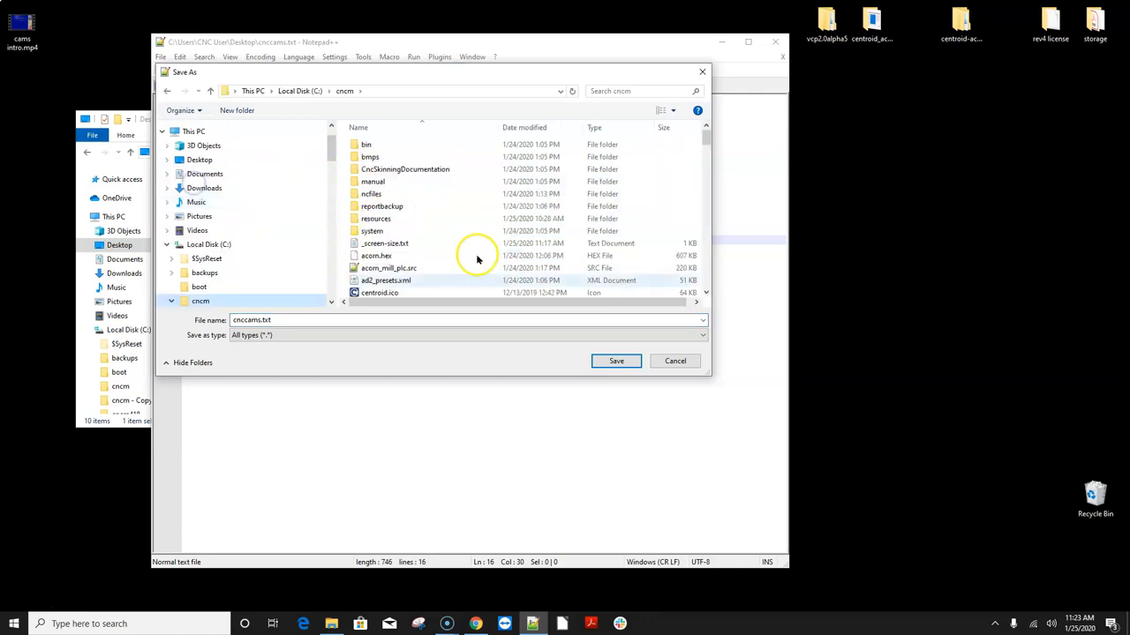
Attempt to overwrite cnccams.txt in cncm, dismiss the file-already-open error and close that tab.
{"action": "left_click", "coordinate": [616, 360]}
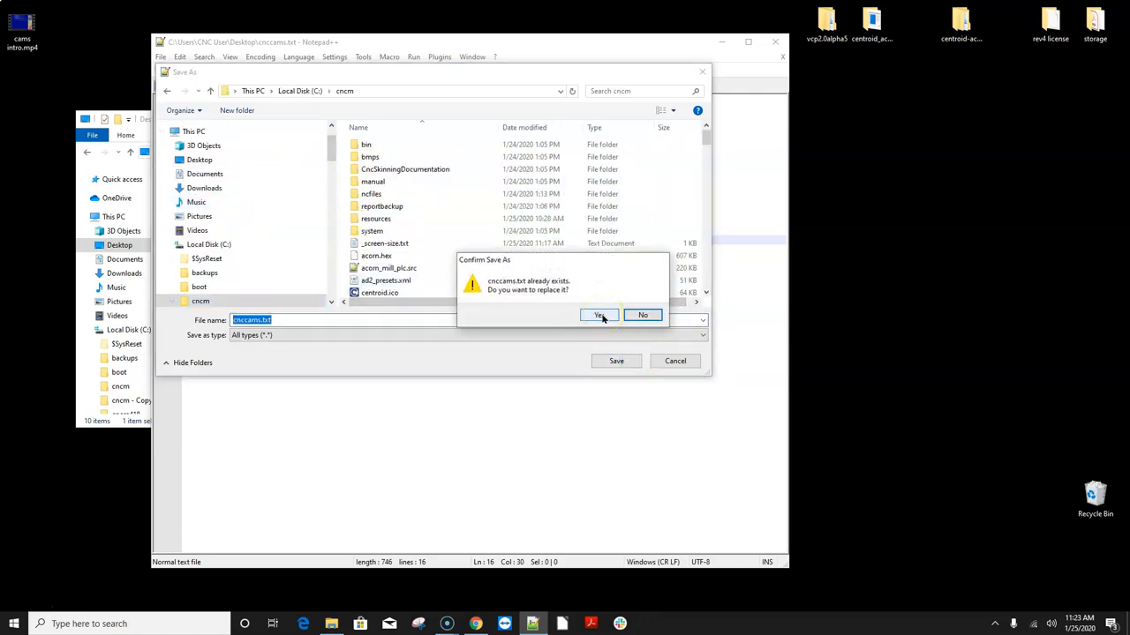
{"action": "left_click", "coordinate": [600, 314]}
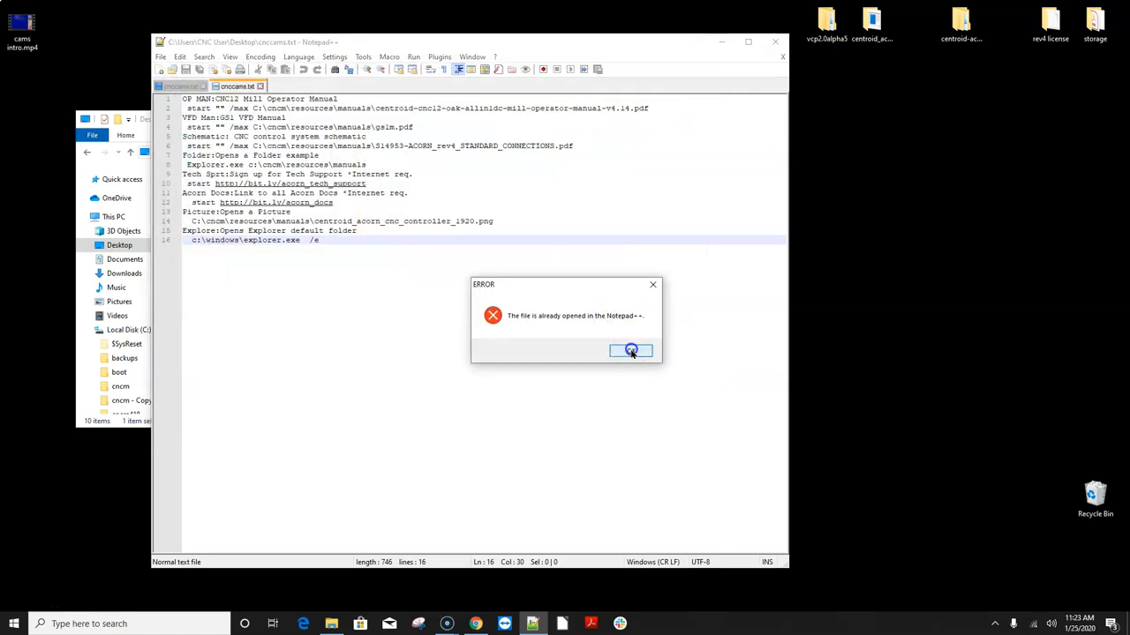
{"action": "left_click", "coordinate": [632, 349]}
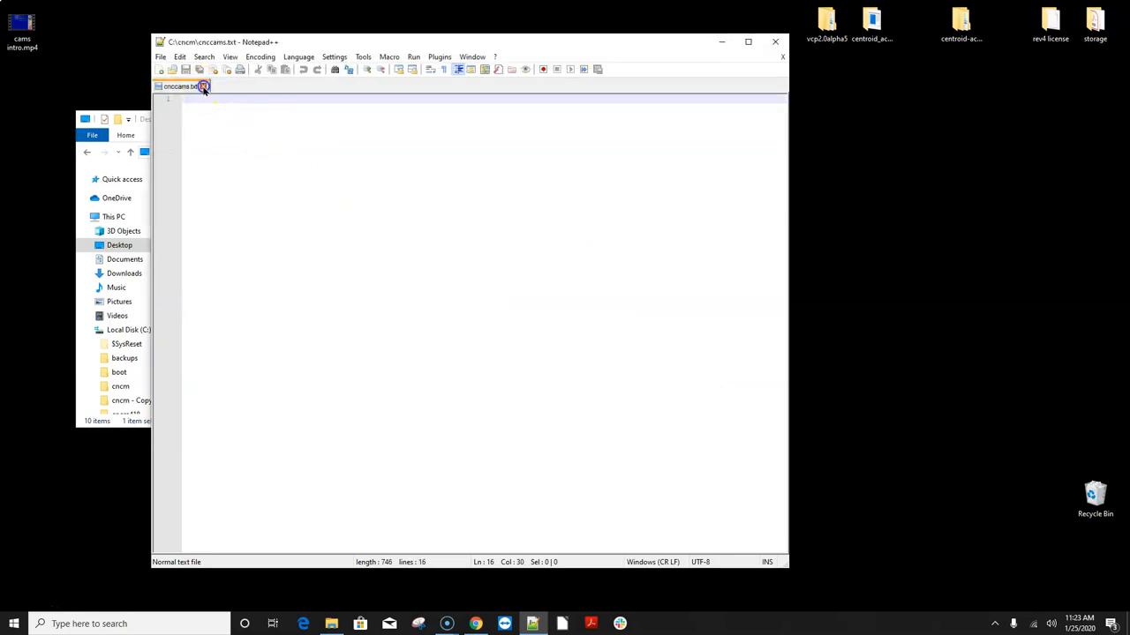
{"action": "left_click", "coordinate": [161, 57]}
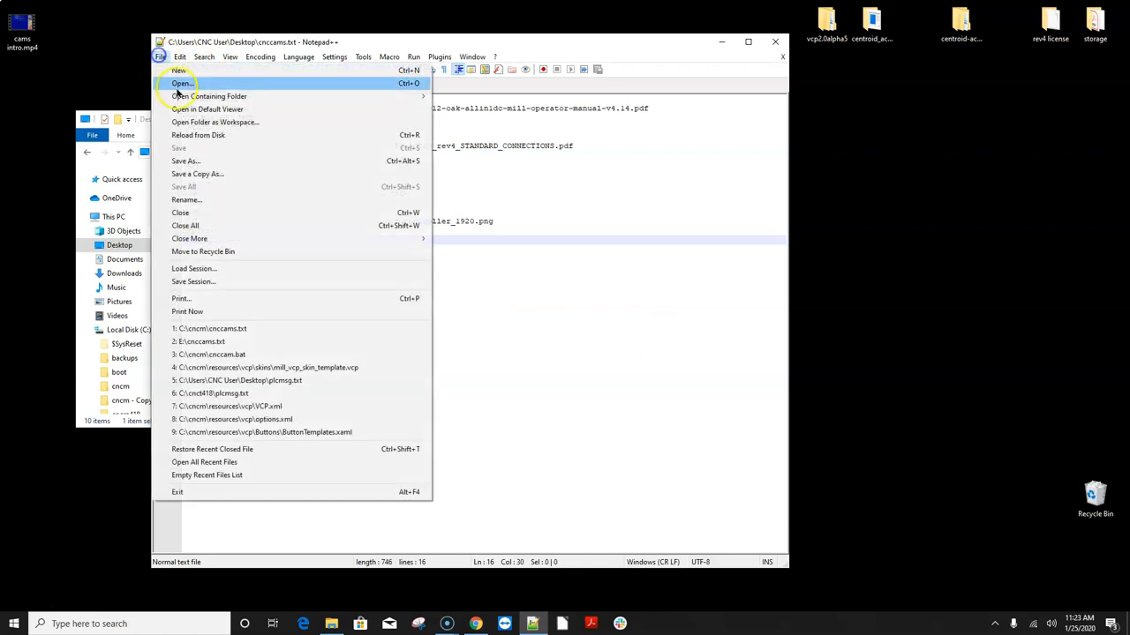
Save cnccams.txt into C:\cncm again, confirming replacement of the existing copy.
{"action": "left_click", "coordinate": [185, 160]}
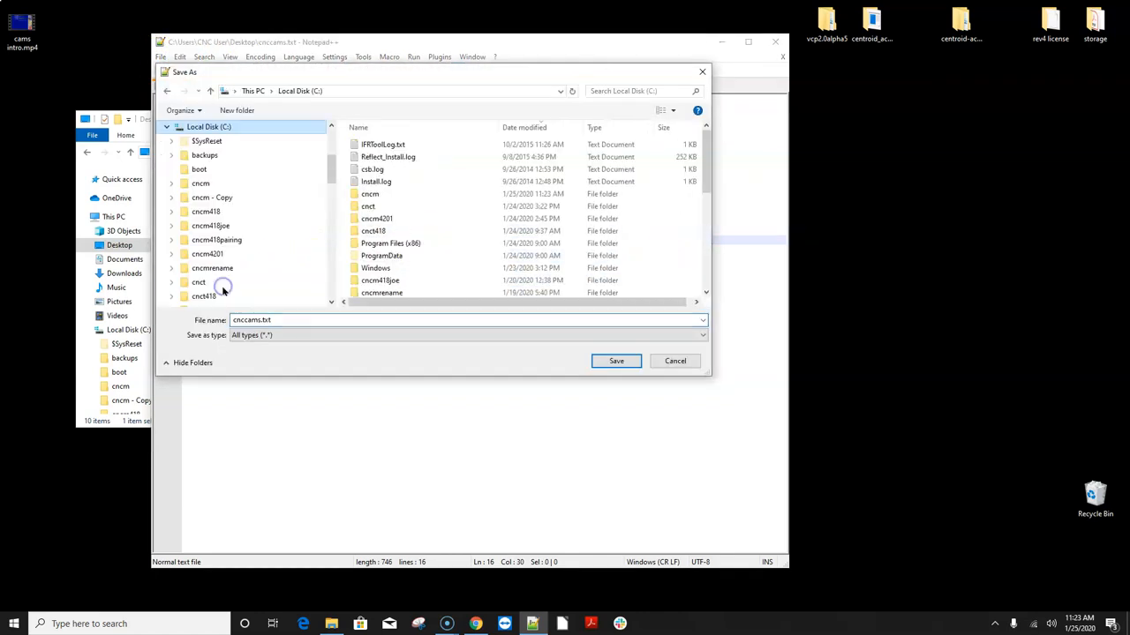
{"action": "double_click", "coordinate": [201, 182]}
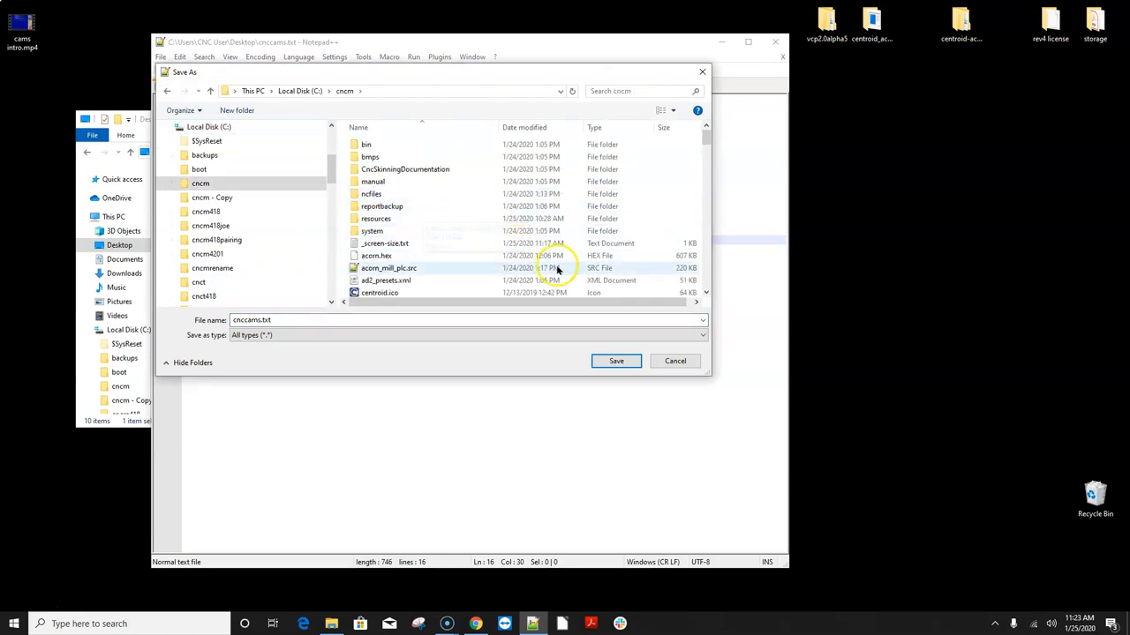
{"action": "left_click", "coordinate": [616, 360]}
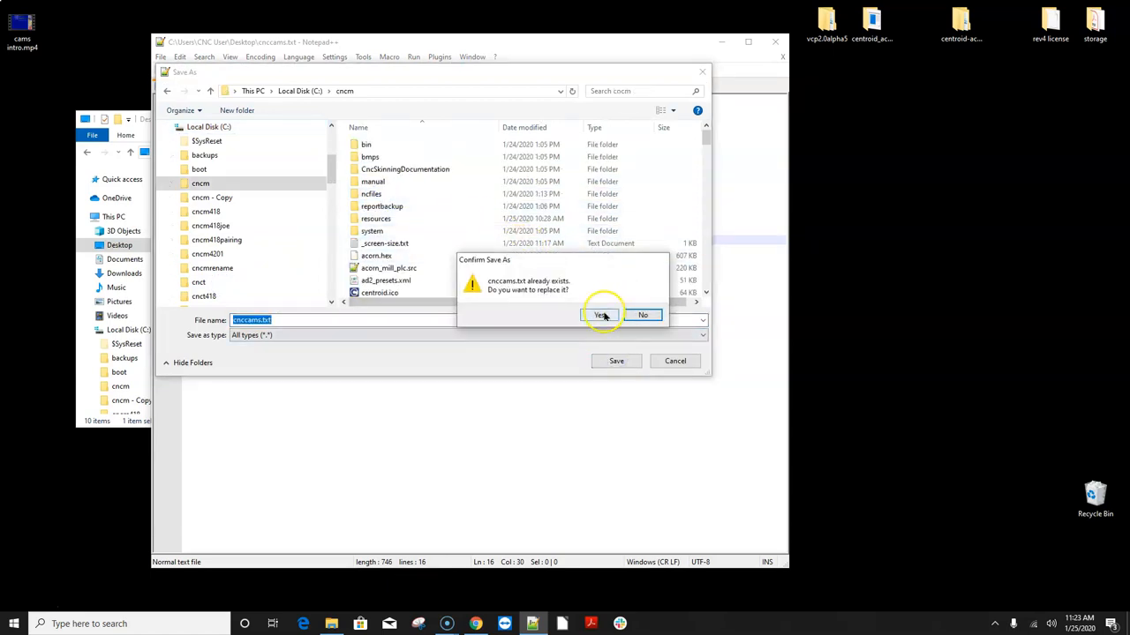
{"action": "left_click", "coordinate": [604, 314]}
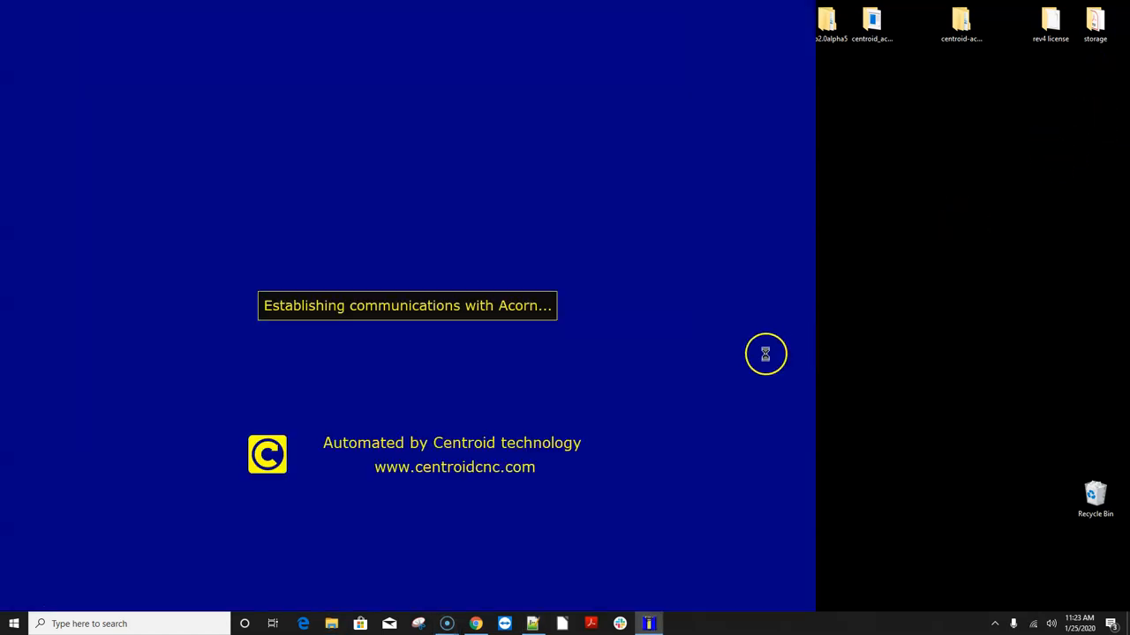
{"action": "mouse_move", "coordinate": [724, 360]}
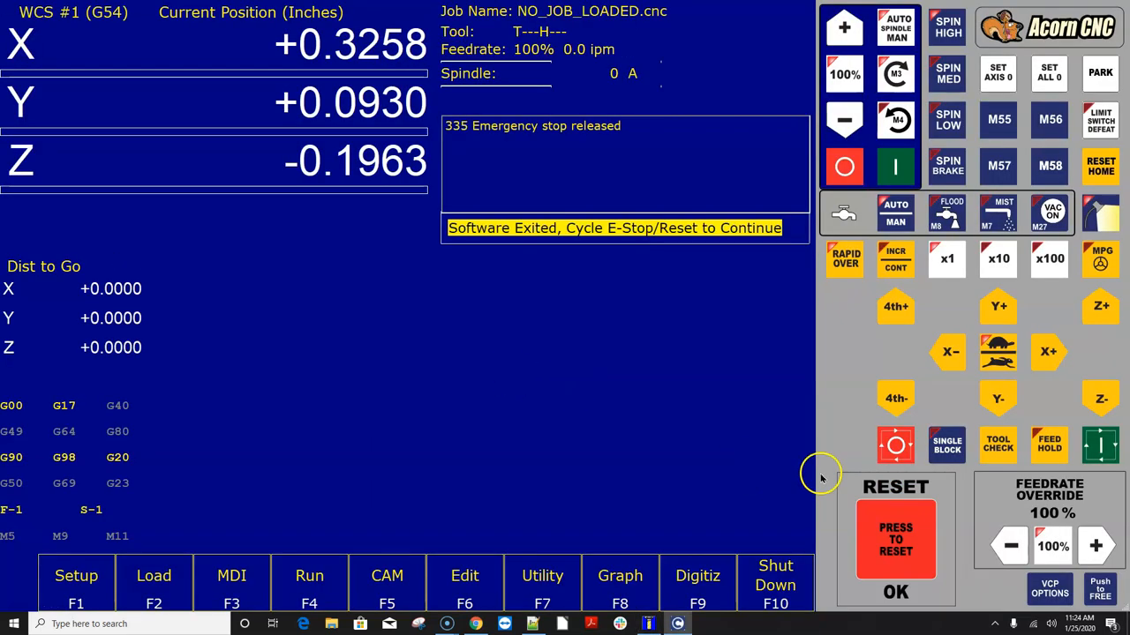
Clear the Cycle Reset on the restarted CNC12 and bring up the custom CAM button menu.
{"action": "left_click", "coordinate": [895, 538]}
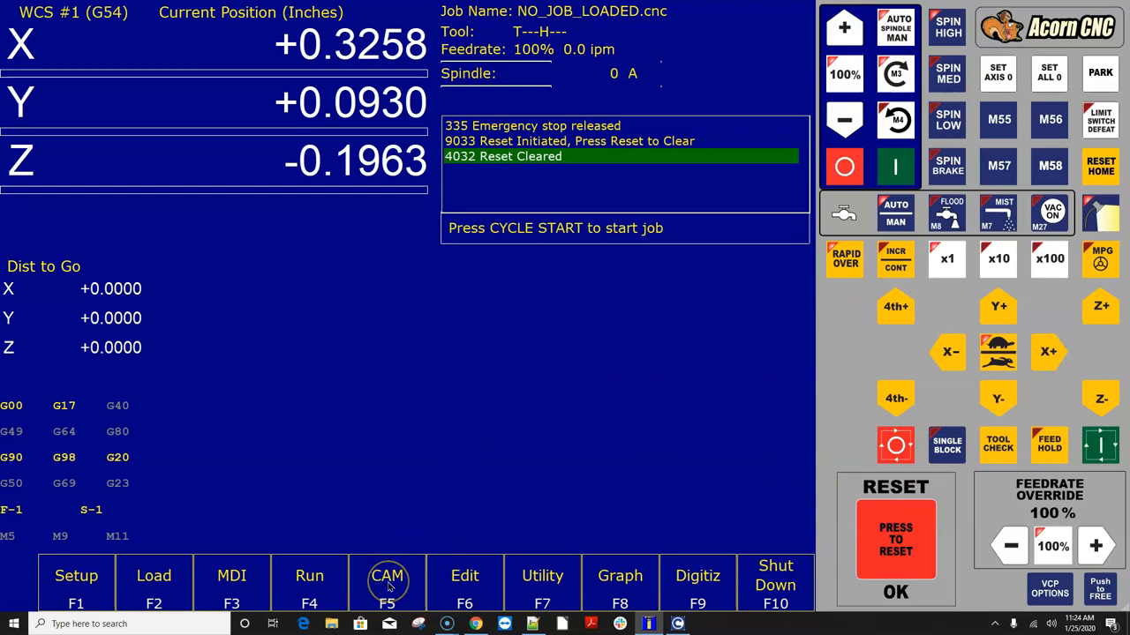
{"action": "left_click", "coordinate": [388, 582]}
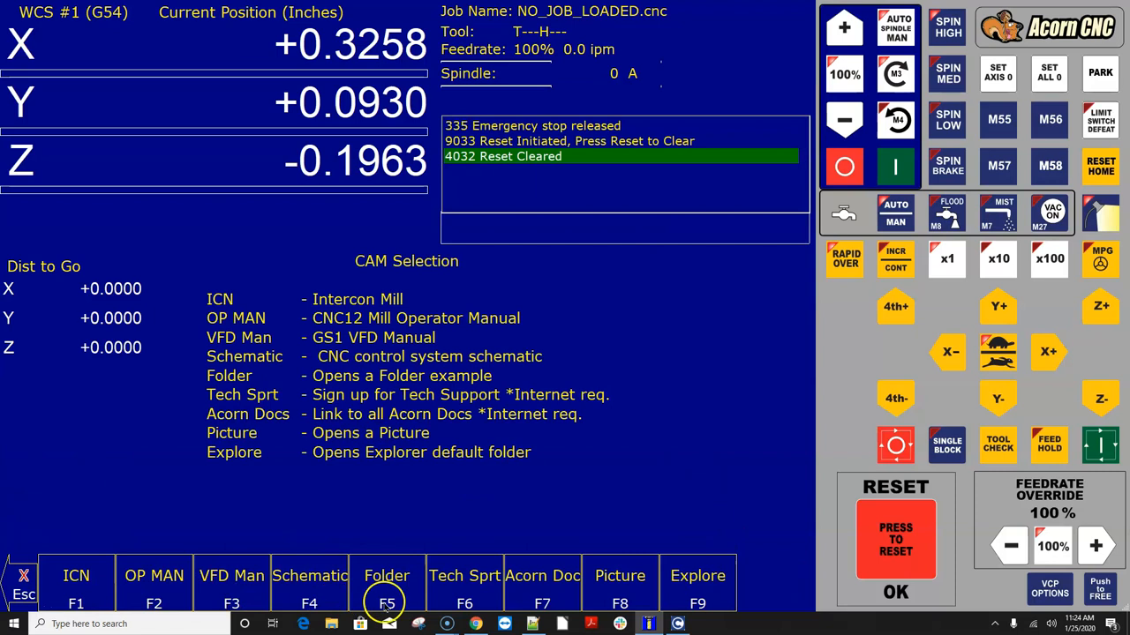
{"action": "mouse_move", "coordinate": [695, 591]}
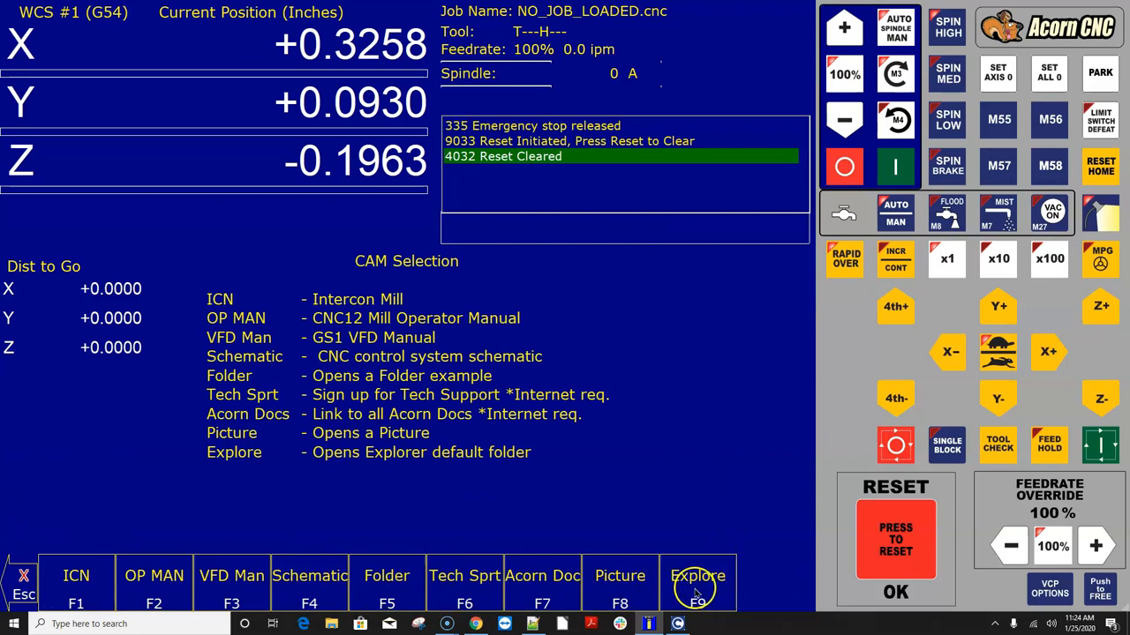
{"action": "mouse_move", "coordinate": [217, 306]}
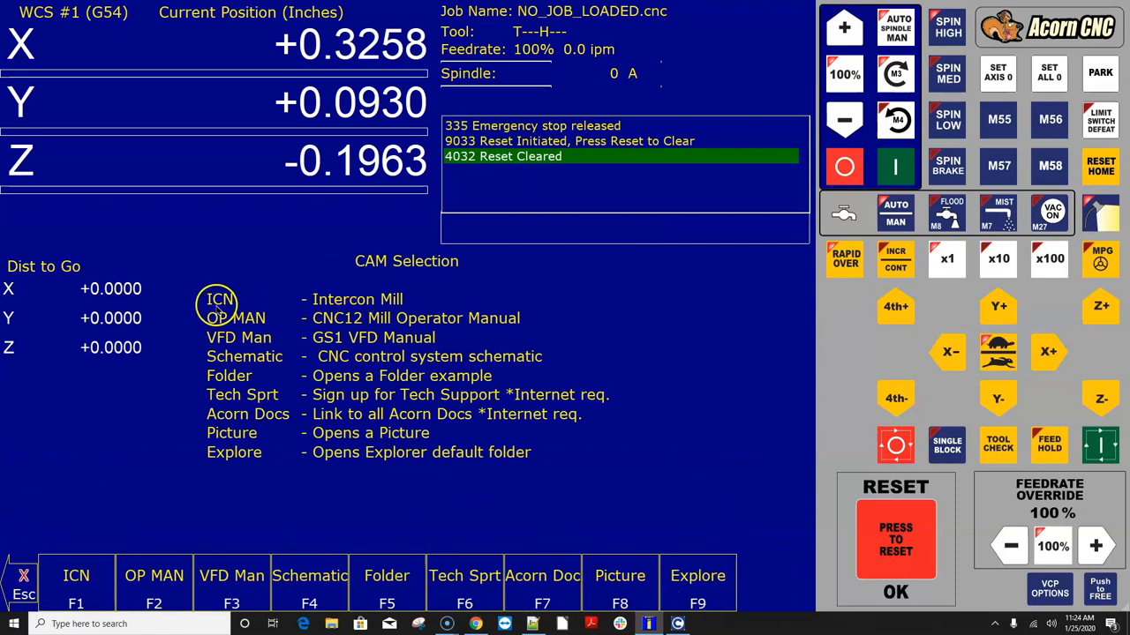
{"action": "mouse_move", "coordinate": [409, 303]}
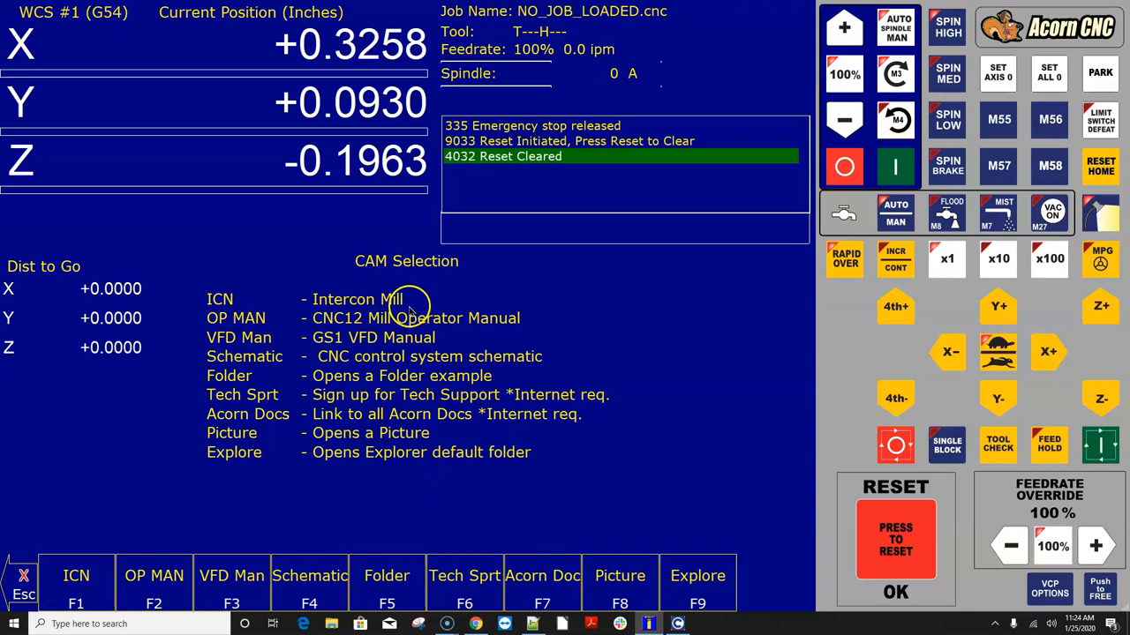
{"action": "mouse_move", "coordinate": [669, 593]}
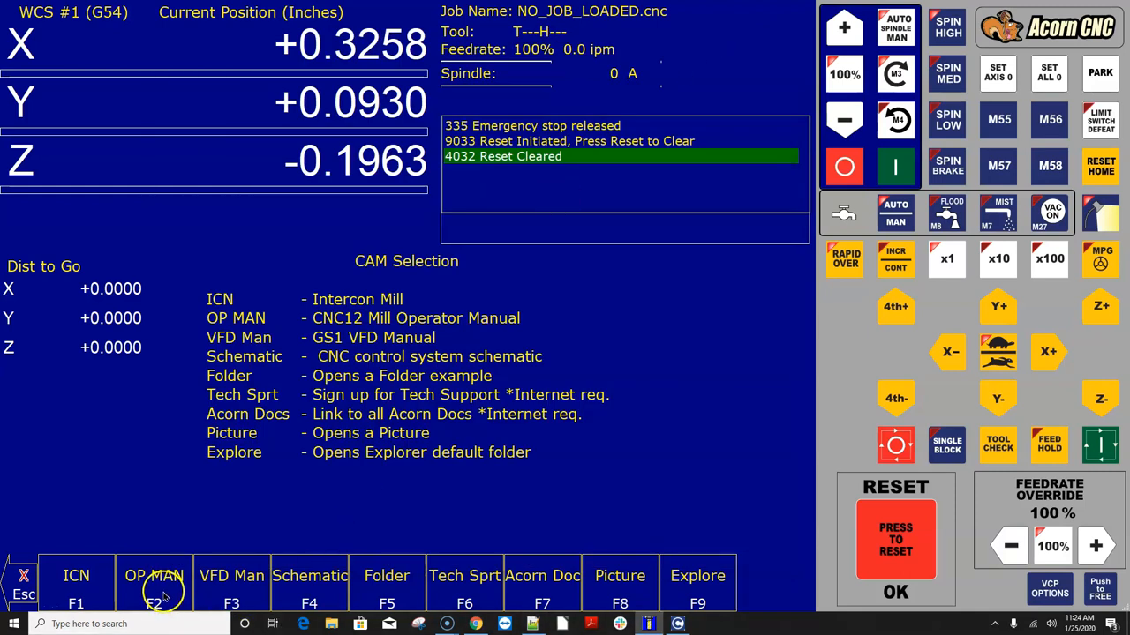
{"action": "mouse_move", "coordinate": [177, 598]}
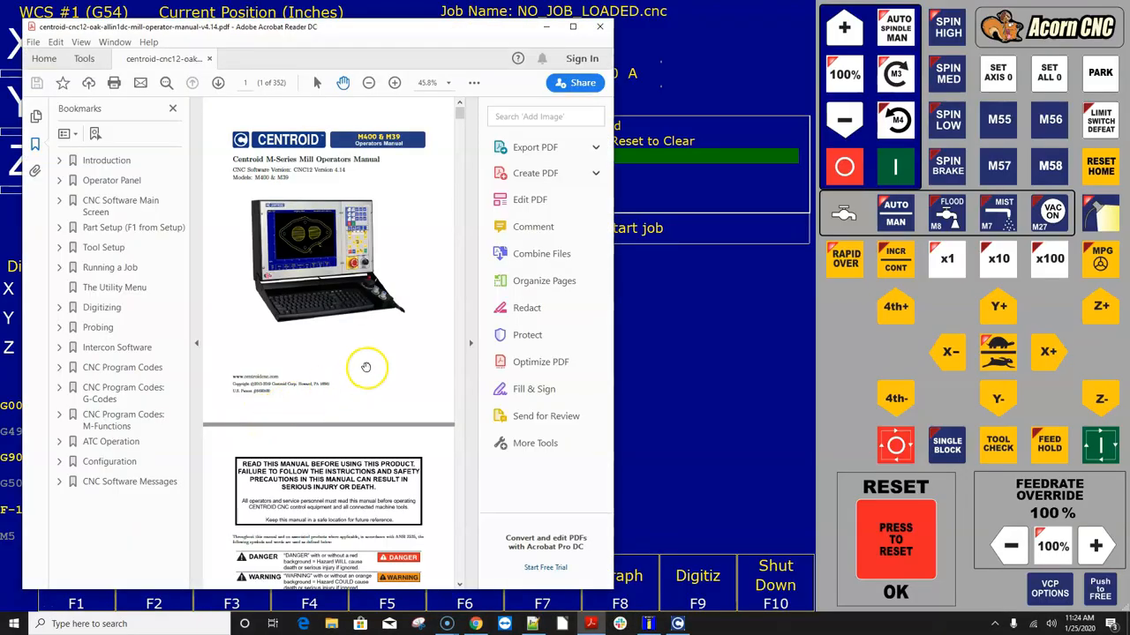
Scroll through the CNC12 Mill Operator Manual in Acrobat Reader, then close it.
{"action": "scroll", "scroll_direction": "down", "scroll_amount": 3}
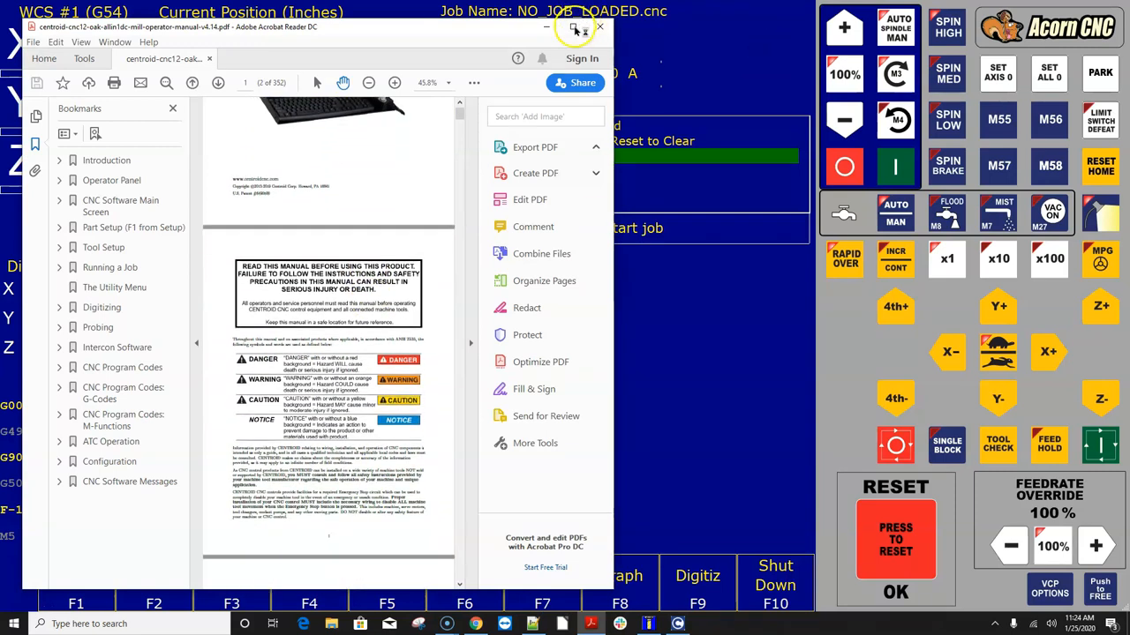
{"action": "left_click", "coordinate": [571, 27]}
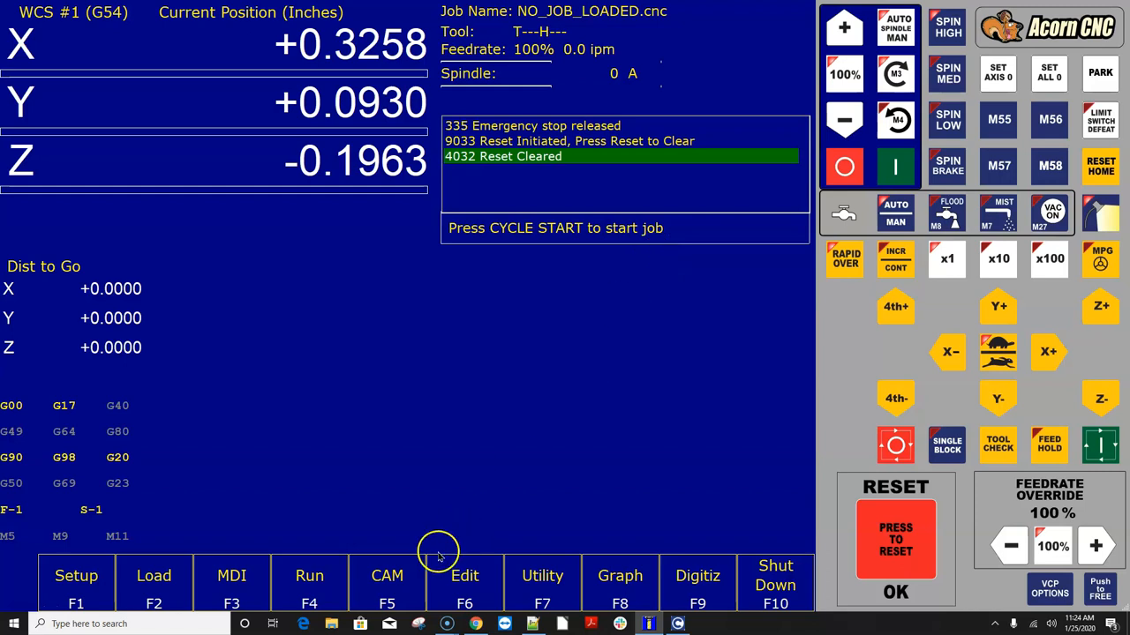
Refocus the CNC12 screen, reopen the CAM menu and launch its Folder entry.
{"action": "left_click", "coordinate": [387, 584]}
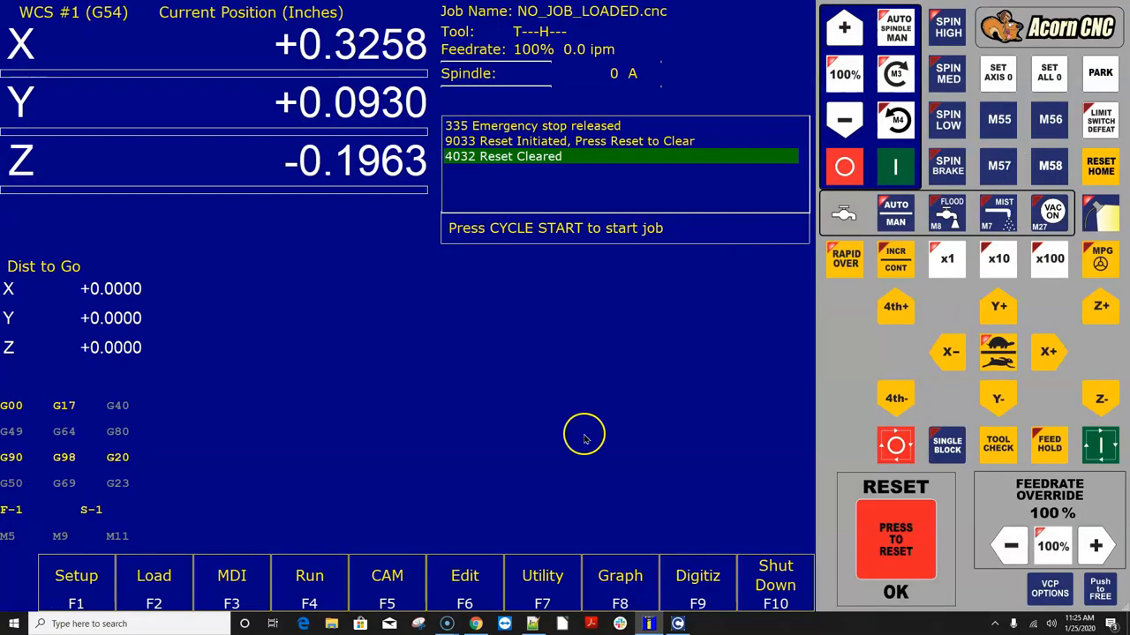
{"action": "left_click", "coordinate": [386, 583]}
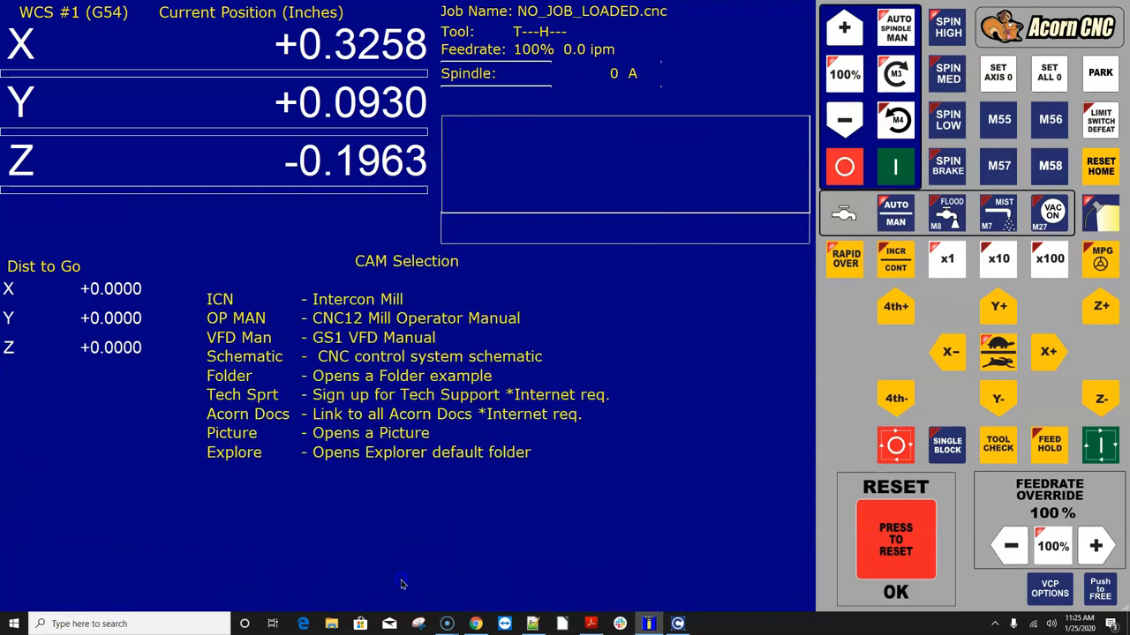
{"action": "left_click", "coordinate": [895, 538]}
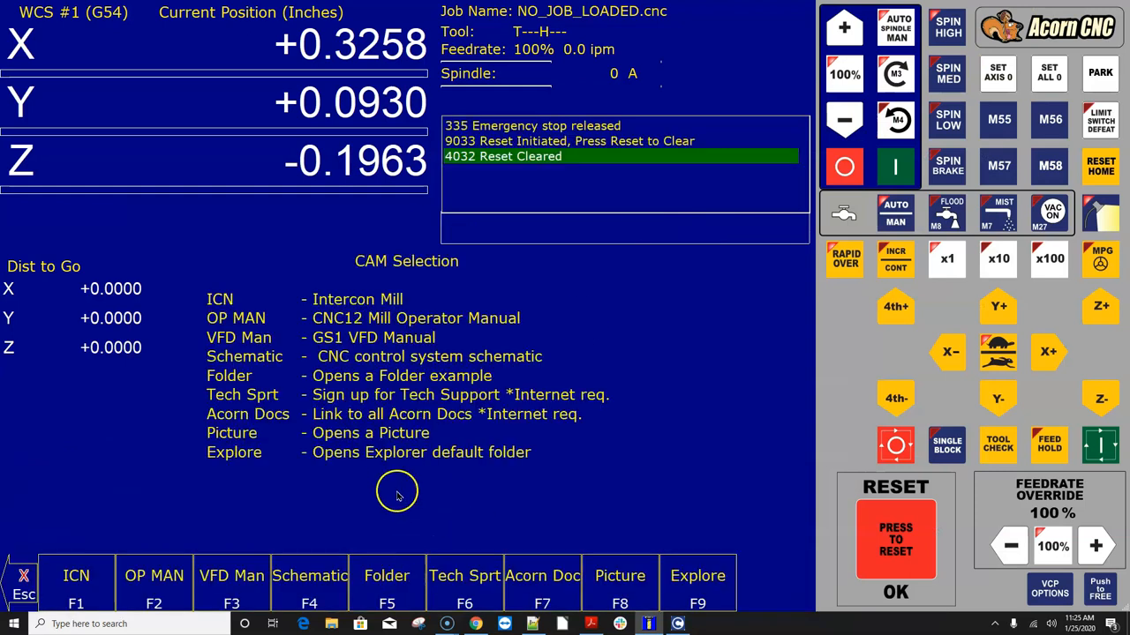
{"action": "mouse_move", "coordinate": [399, 494]}
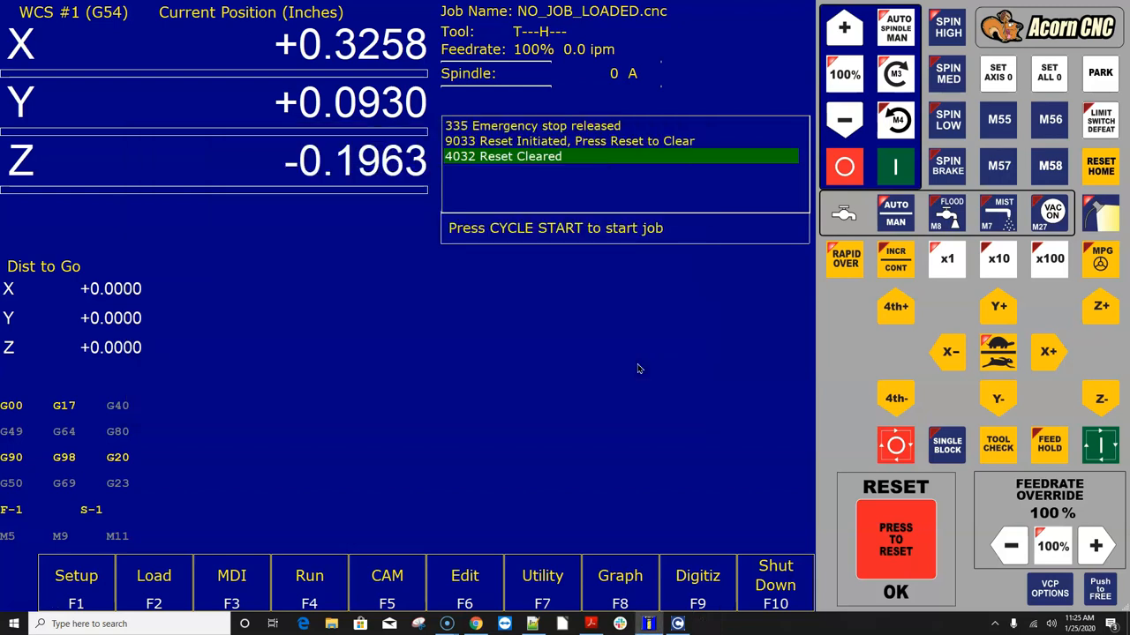
Review the C:\cncm\resources\manuals folder in File Explorer, then close that window.
{"action": "left_click", "coordinate": [332, 625]}
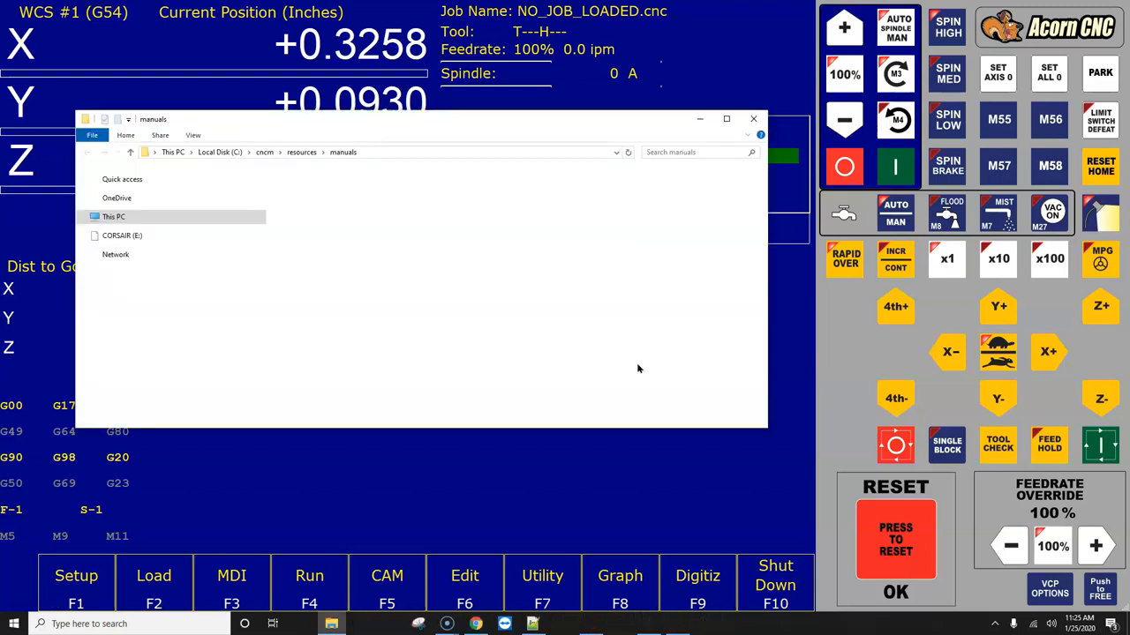
{"action": "left_click", "coordinate": [265, 151]}
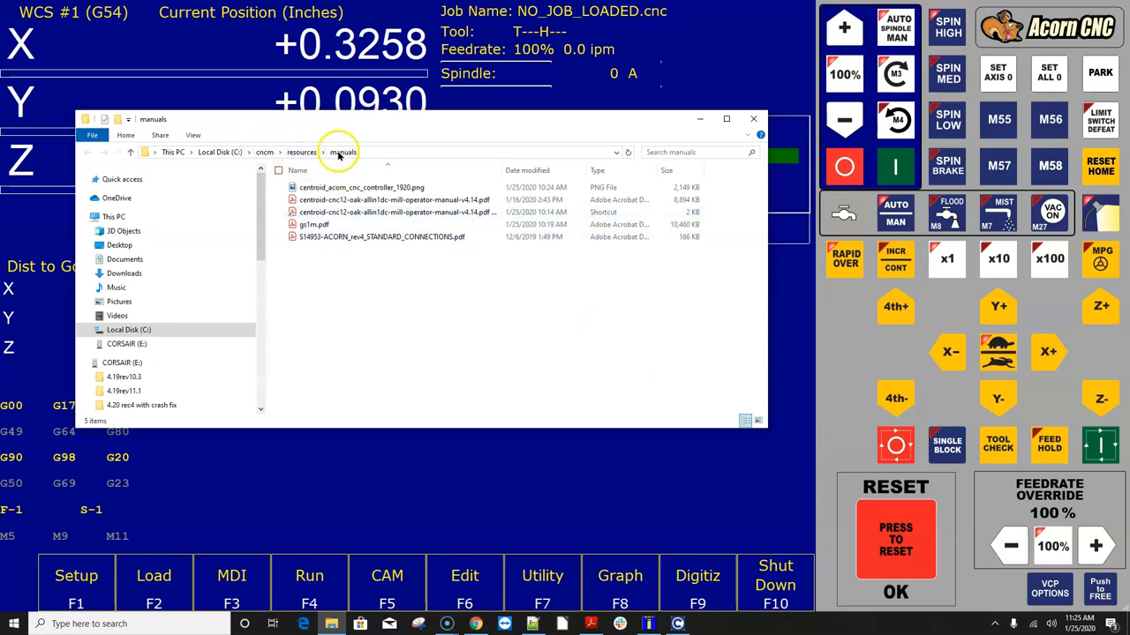
{"action": "left_click", "coordinate": [314, 225]}
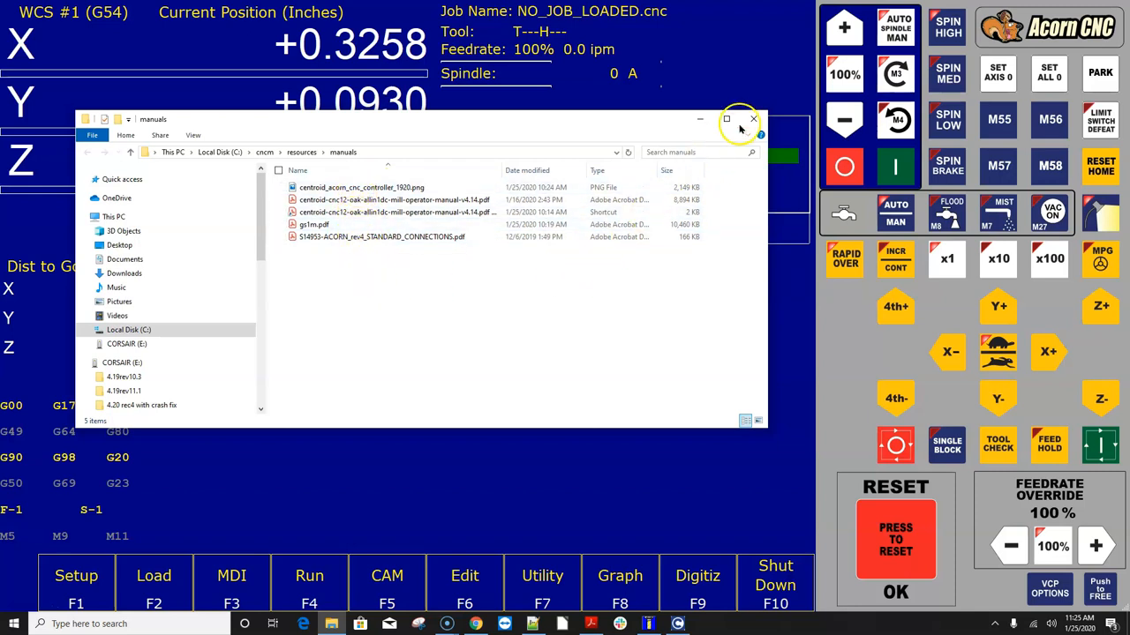
{"action": "left_click", "coordinate": [752, 119]}
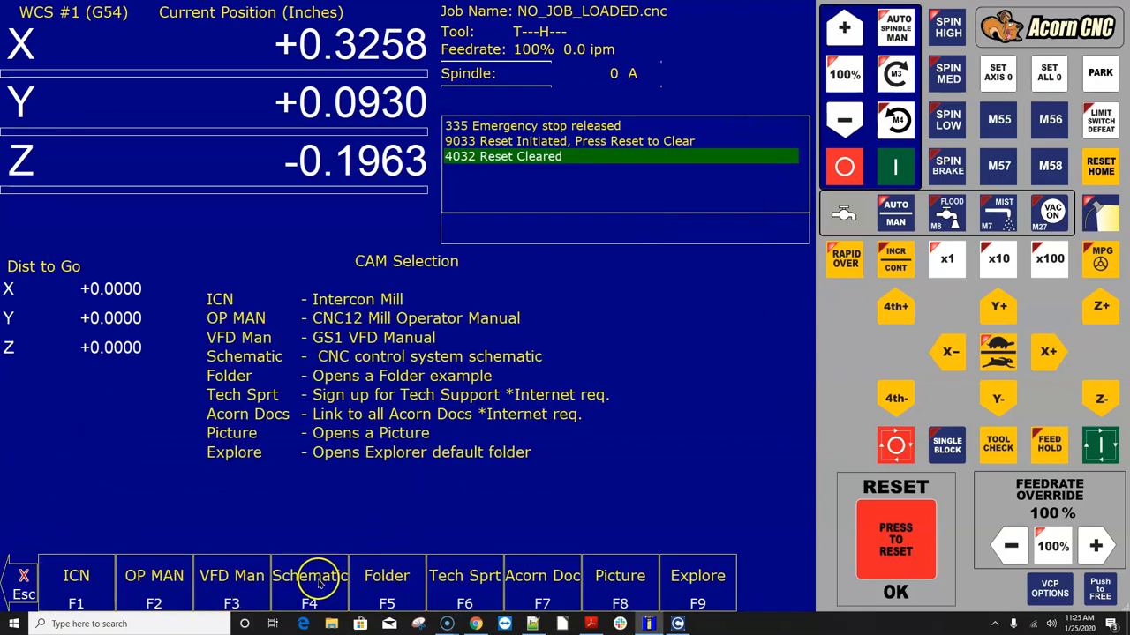
{"action": "mouse_move", "coordinate": [493, 600]}
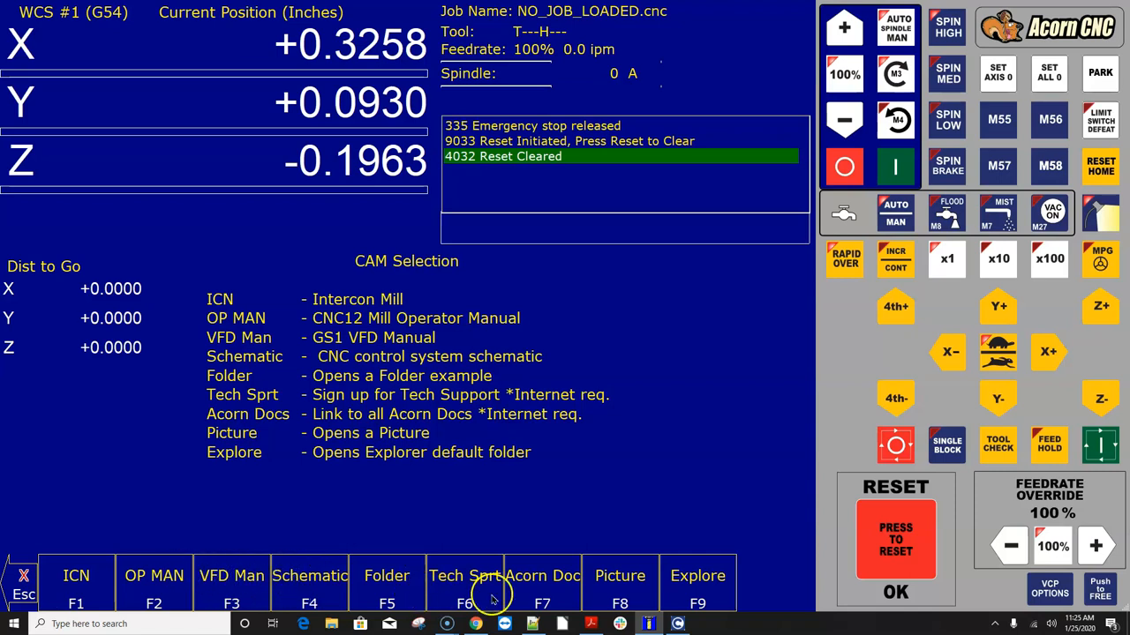
{"action": "mouse_move", "coordinate": [480, 573]}
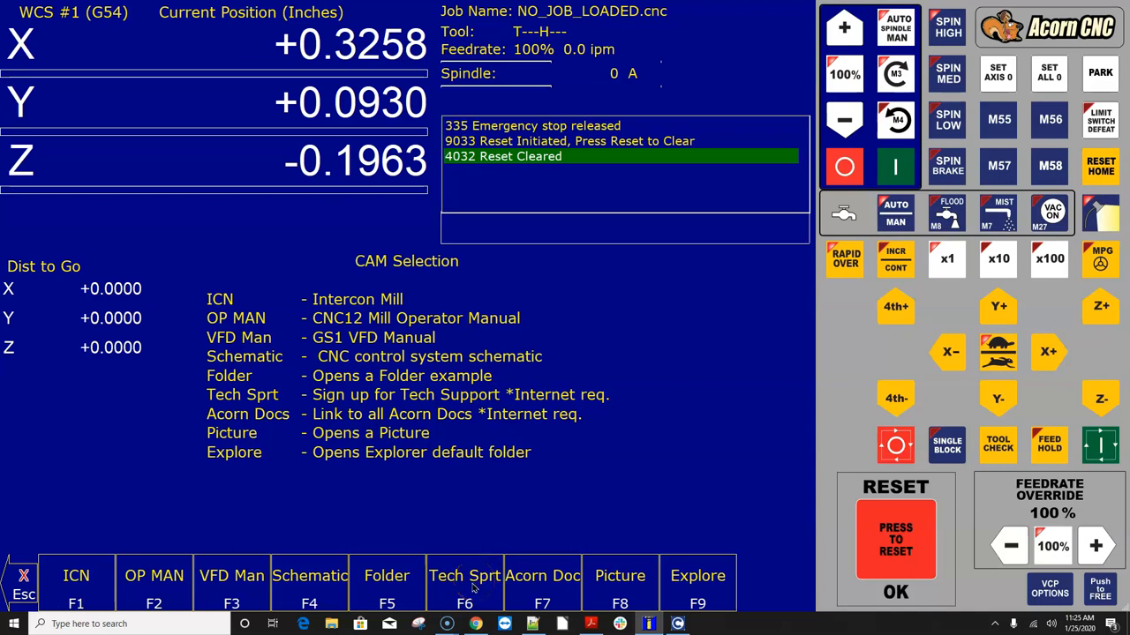
Launch the F6 Tech Sprt shortcut to open the Centroid support forum page.
{"action": "left_click", "coordinate": [464, 576]}
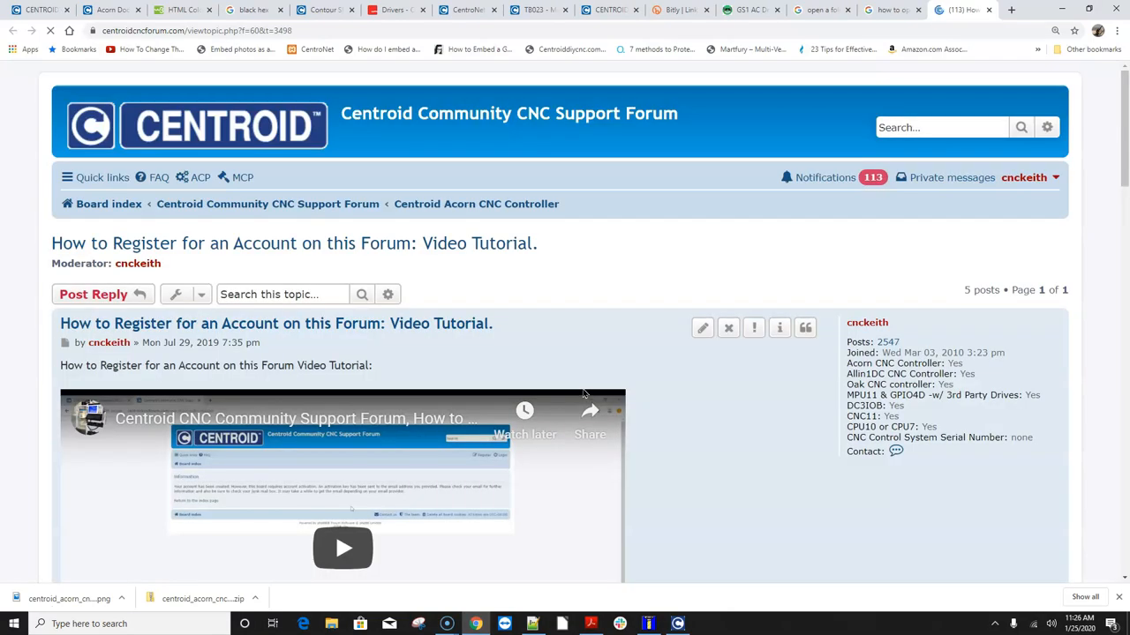
{"action": "mouse_move", "coordinate": [706, 415]}
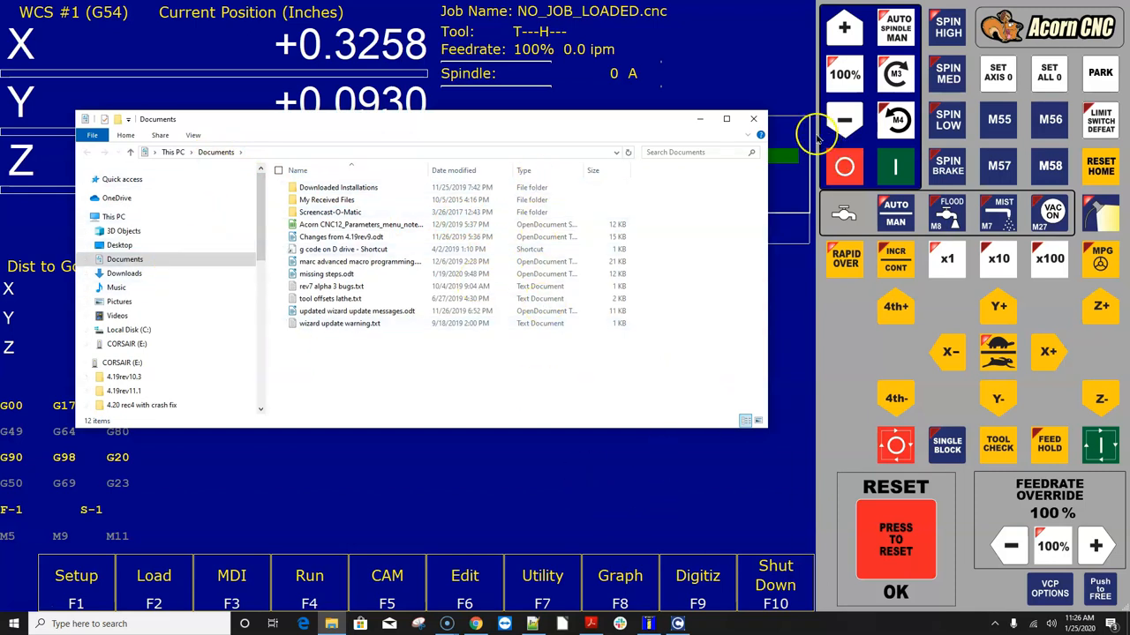
Close the Documents folder window after checking it opened correctly.
{"action": "left_click", "coordinate": [752, 116]}
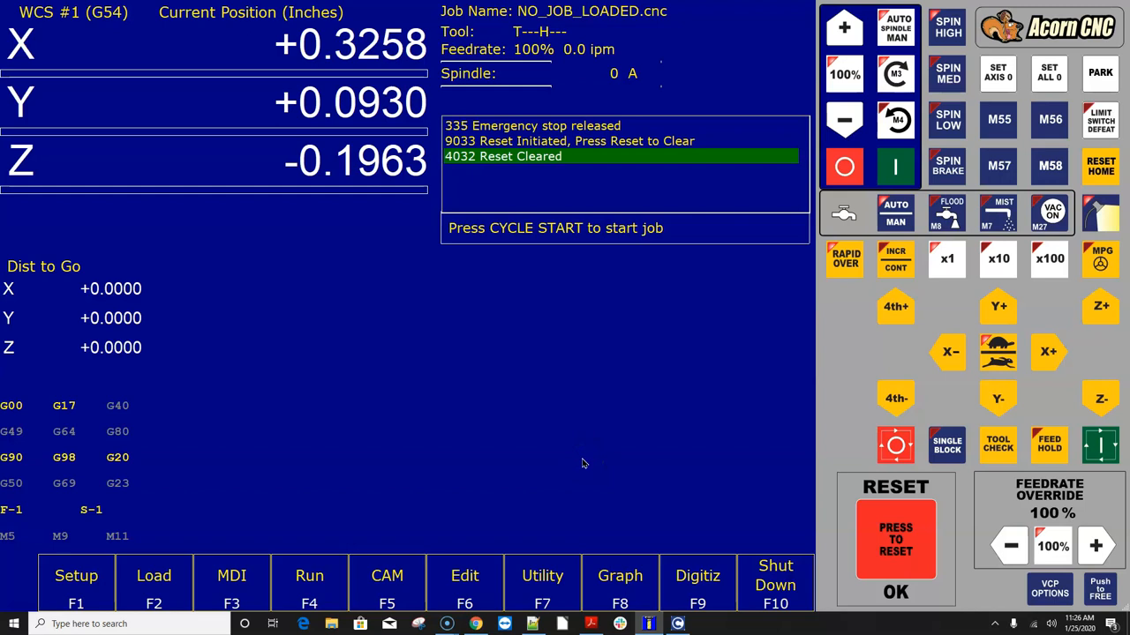
Focus the CNC12 control screen so F5 CAM can show the shortcut menu again.
{"action": "left_click", "coordinate": [387, 583]}
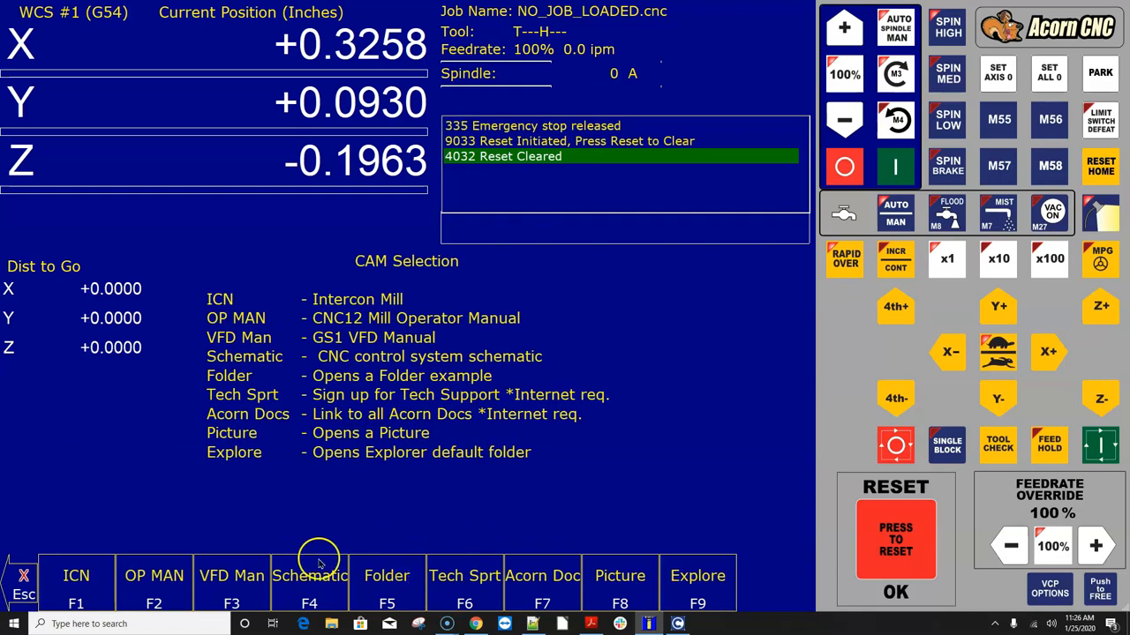
{"action": "mouse_move", "coordinate": [356, 579]}
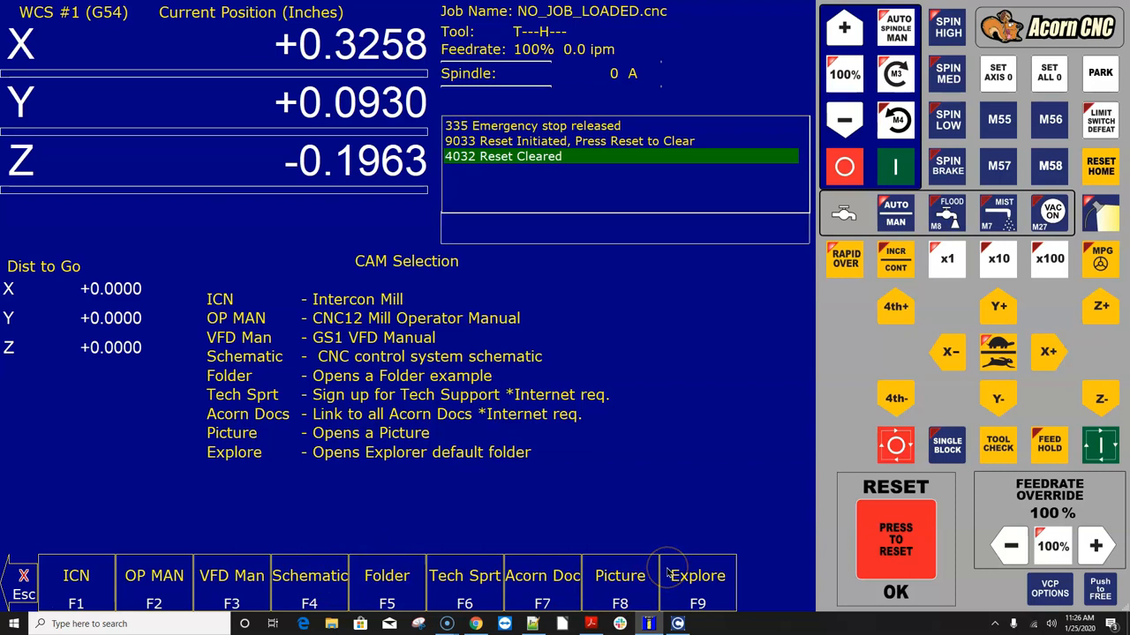
{"action": "mouse_move", "coordinate": [672, 434]}
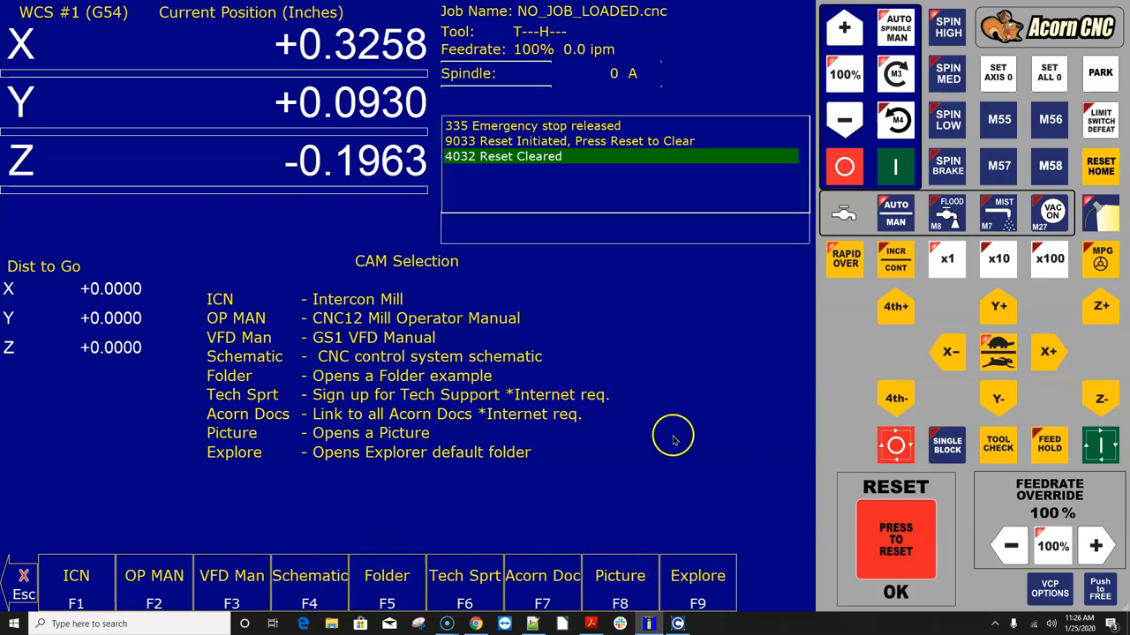
{"action": "mouse_move", "coordinate": [473, 547]}
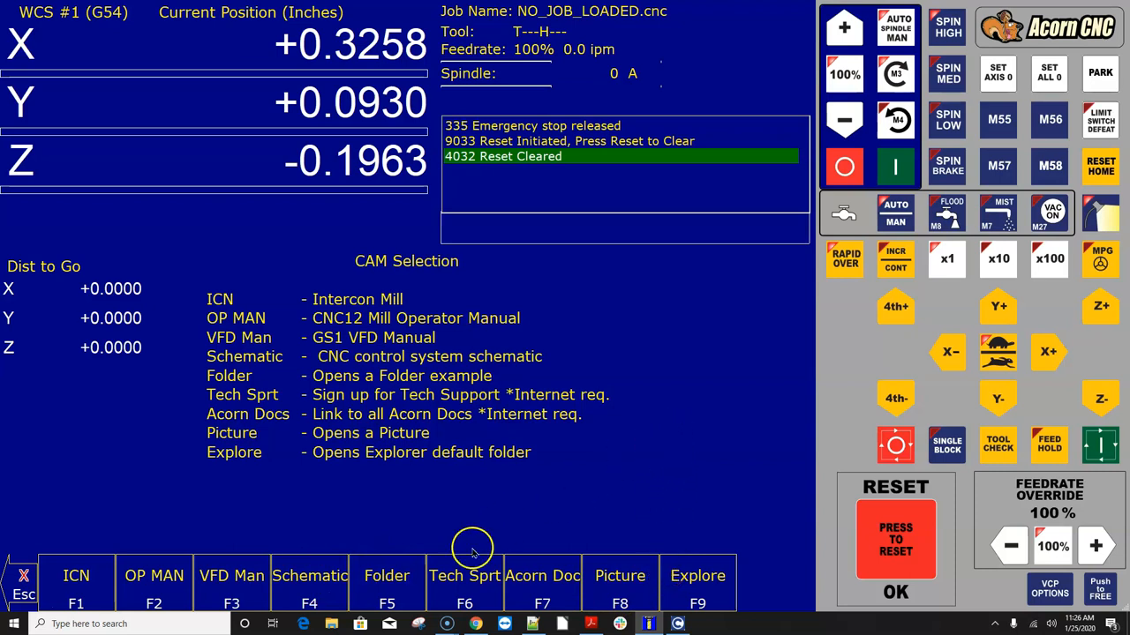
{"action": "mouse_move", "coordinate": [685, 441]}
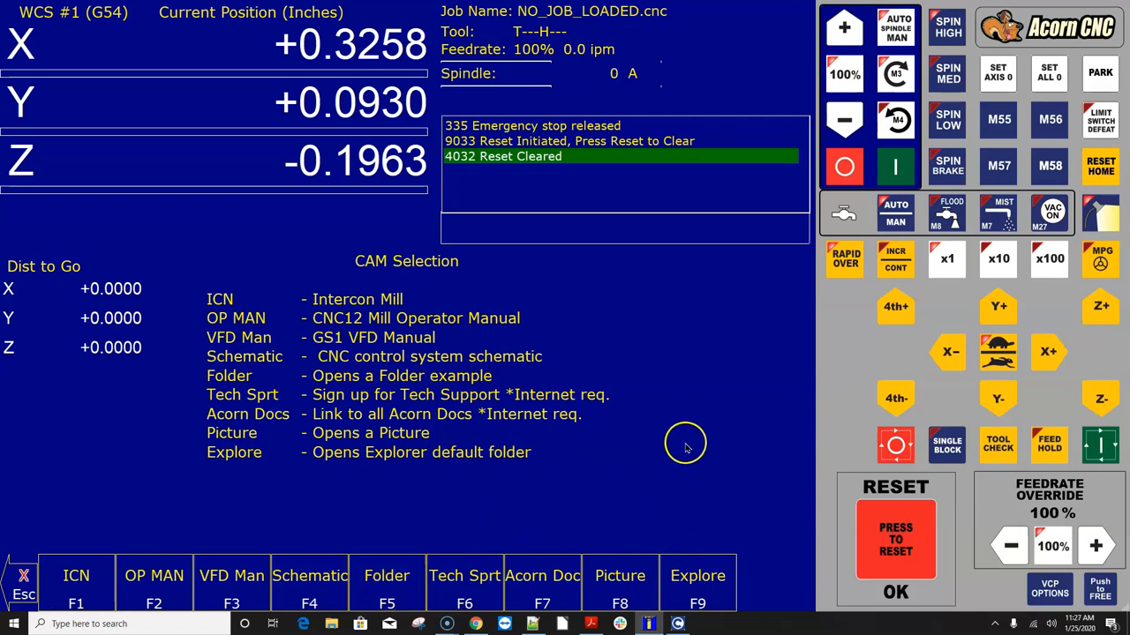
{"action": "mouse_move", "coordinate": [689, 444]}
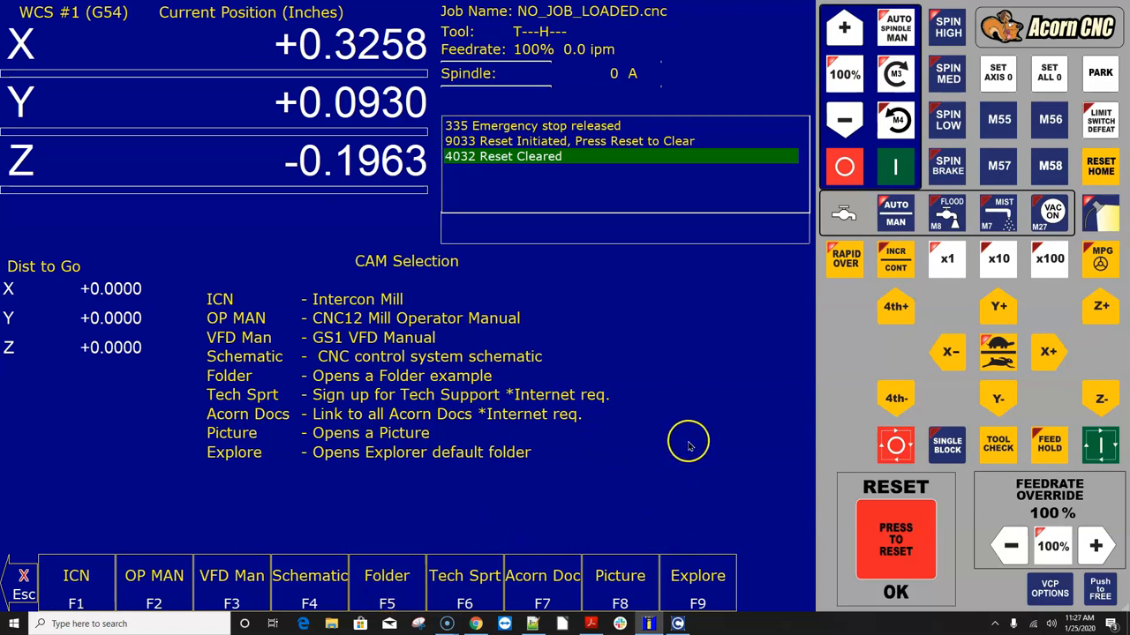
{"action": "mouse_move", "coordinate": [62, 544]}
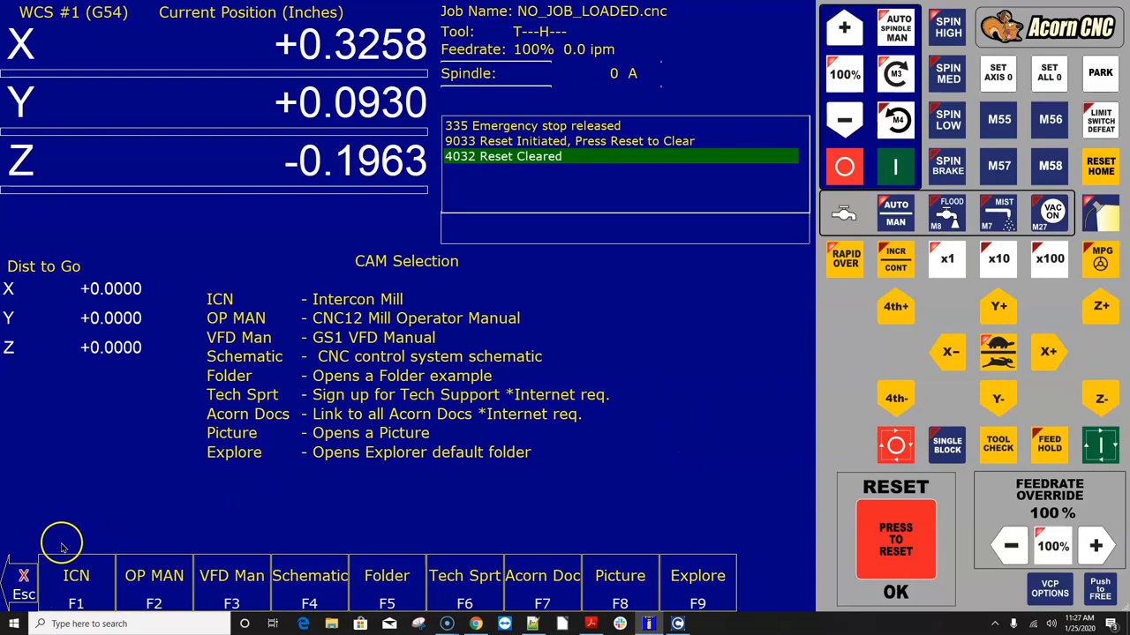